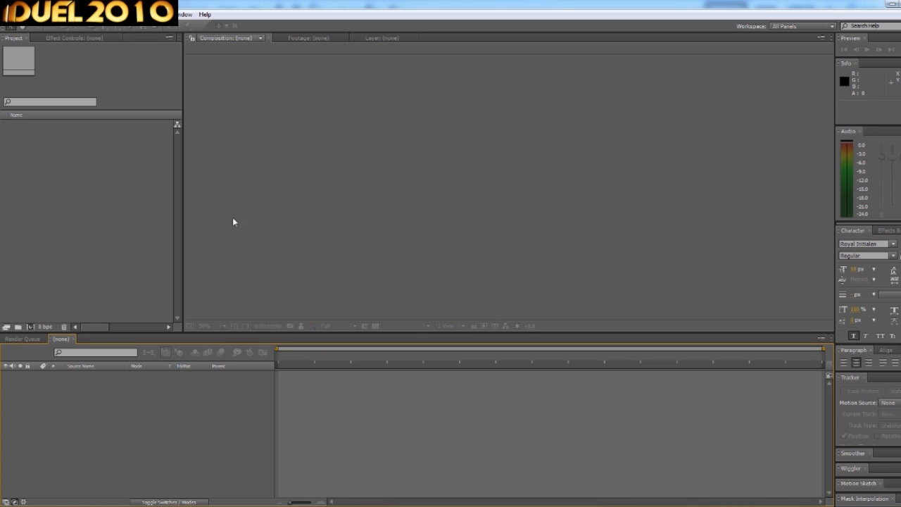
mouse_move(650, 455)
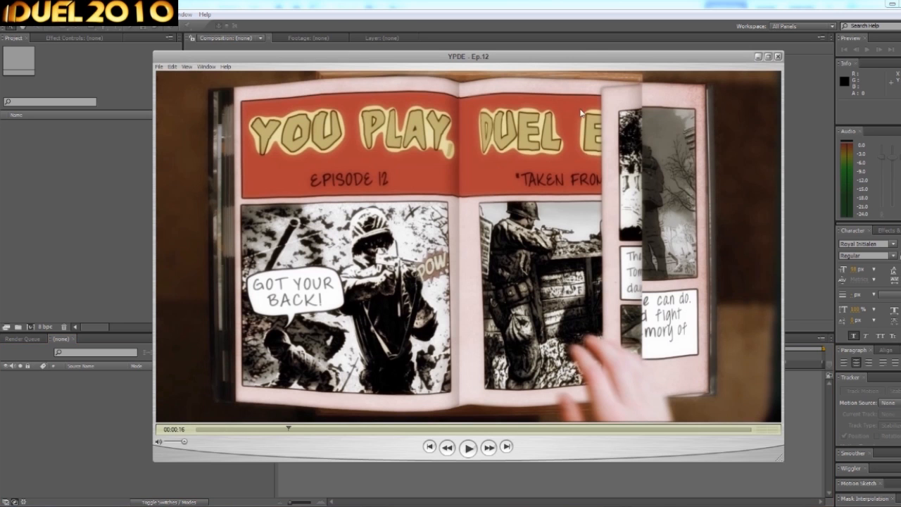
Step: Reposition the QuickTime window and start playing the example page-turn video
left_click_drag(468, 56, 377, 42)
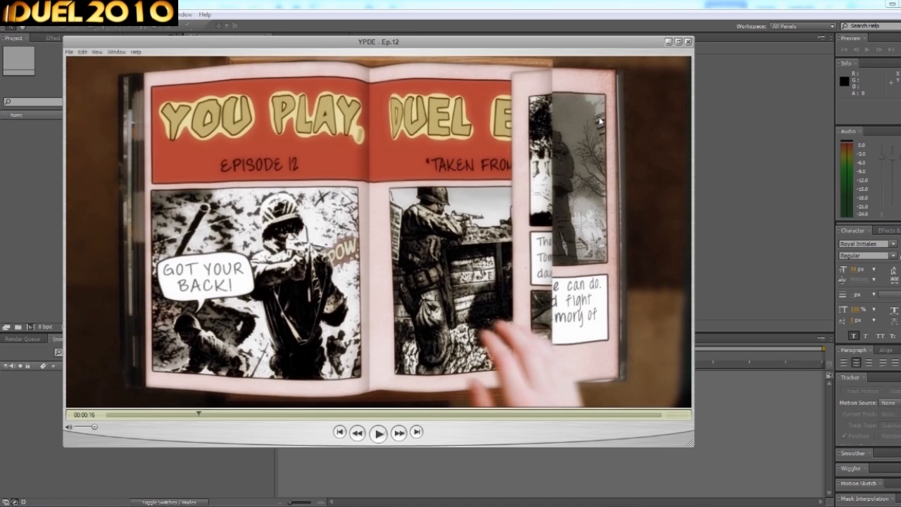
mouse_move(608, 119)
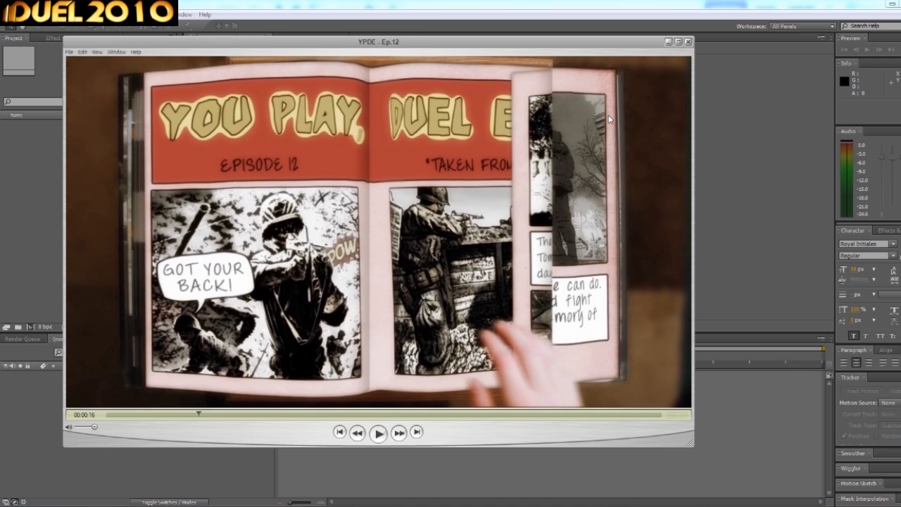
mouse_move(556, 48)
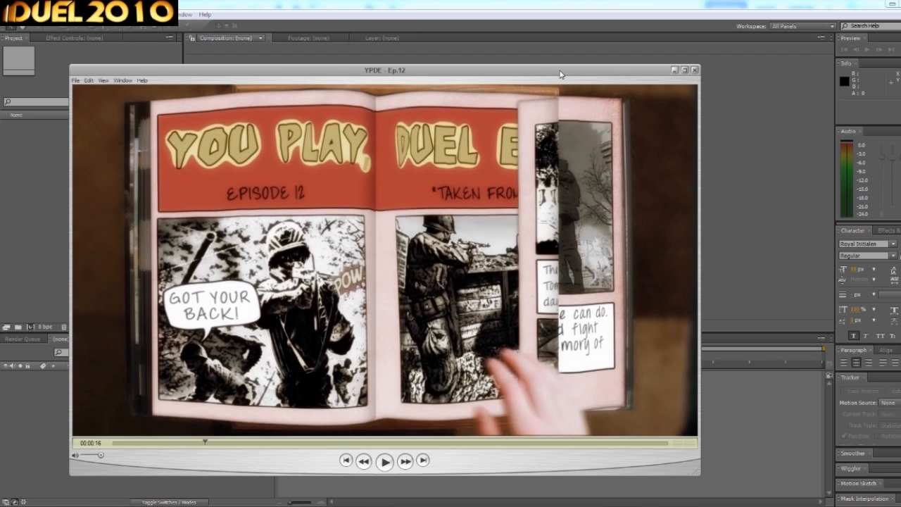
left_click_drag(386, 70, 445, 51)
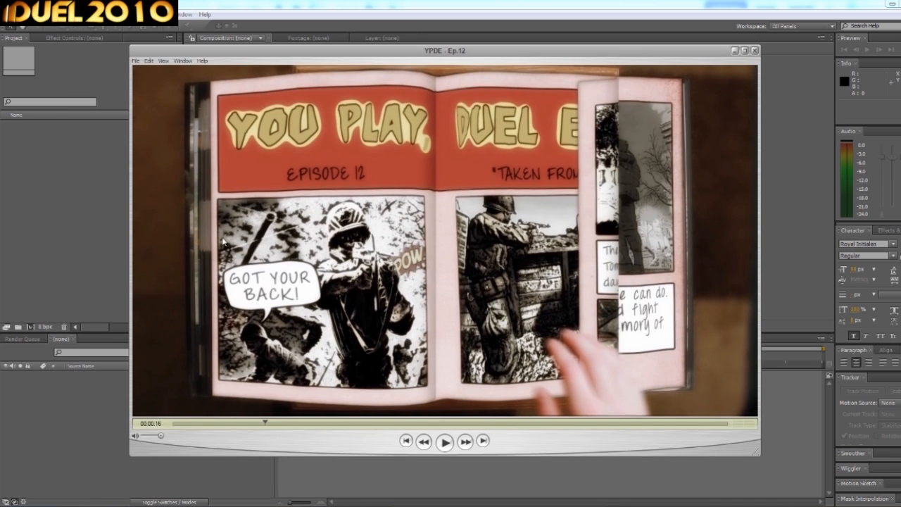
mouse_move(306, 369)
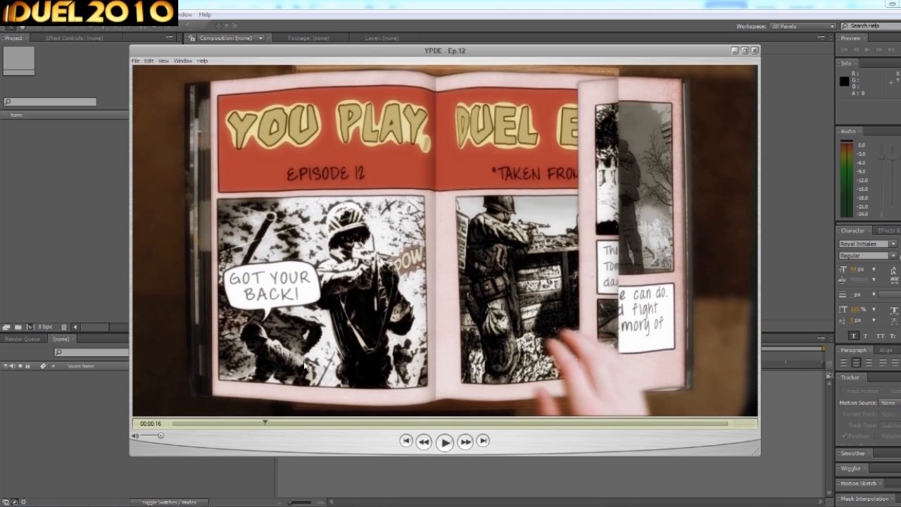
mouse_move(594, 59)
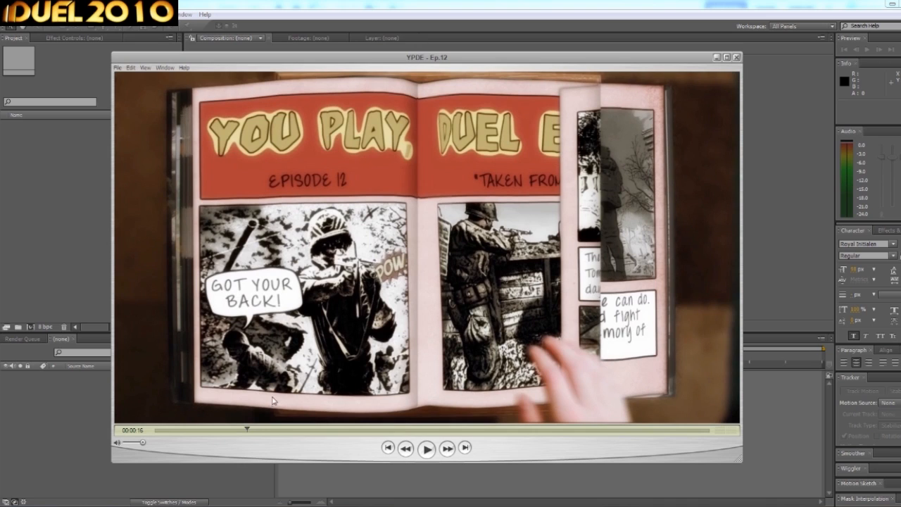
mouse_move(521, 442)
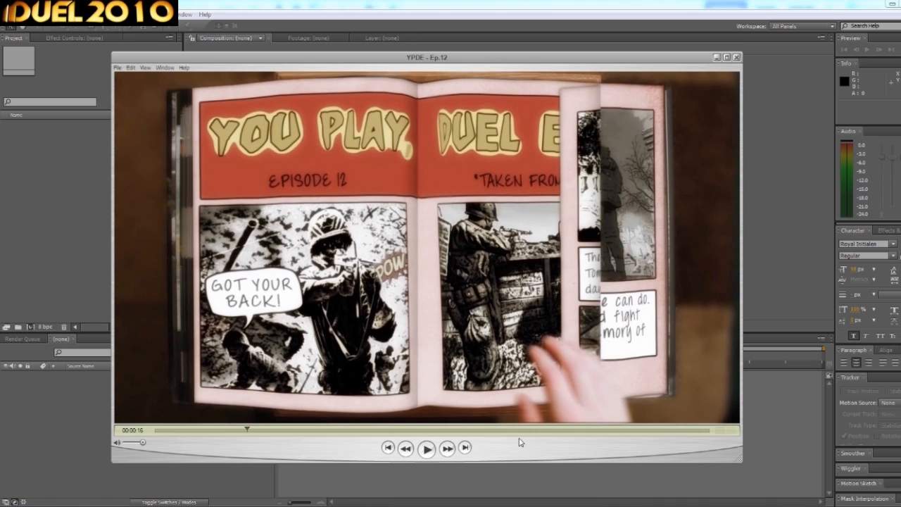
mouse_move(569, 133)
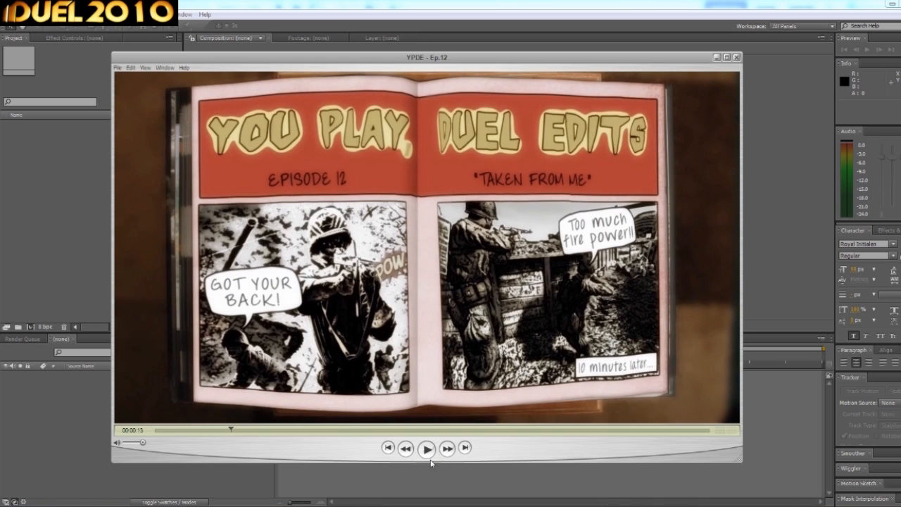
left_click(426, 448)
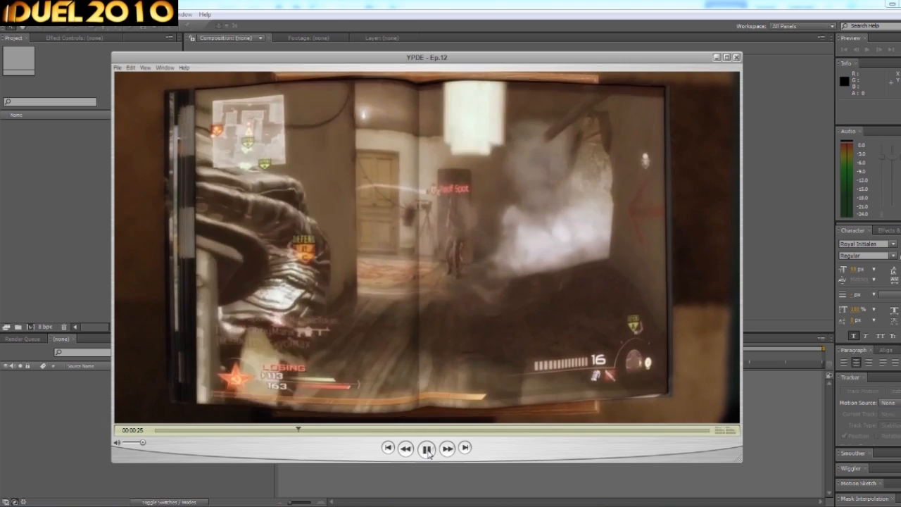
Step: Pause the example video on the fully opened comic page
left_click(426, 448)
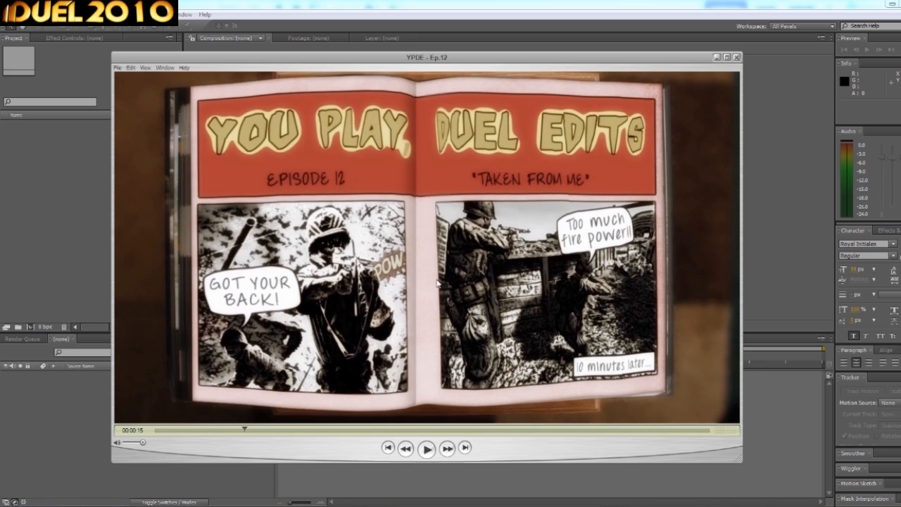
mouse_move(647, 80)
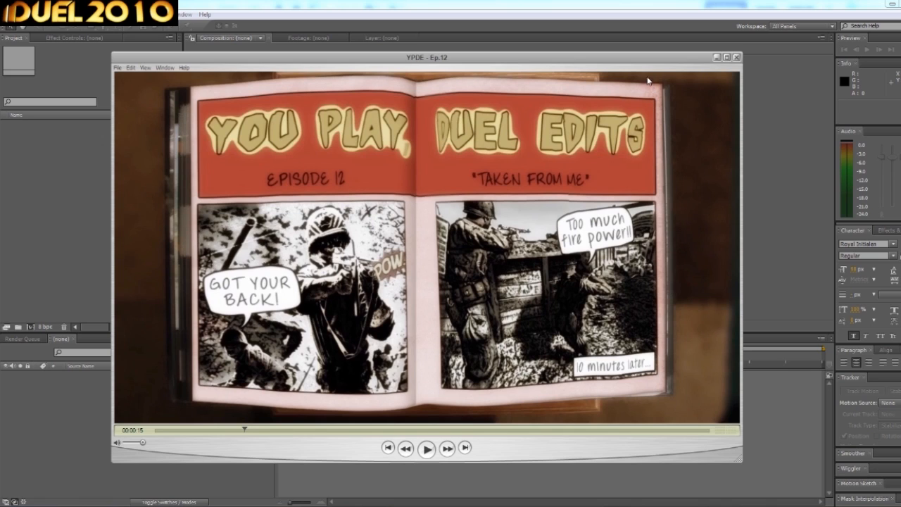
mouse_move(662, 90)
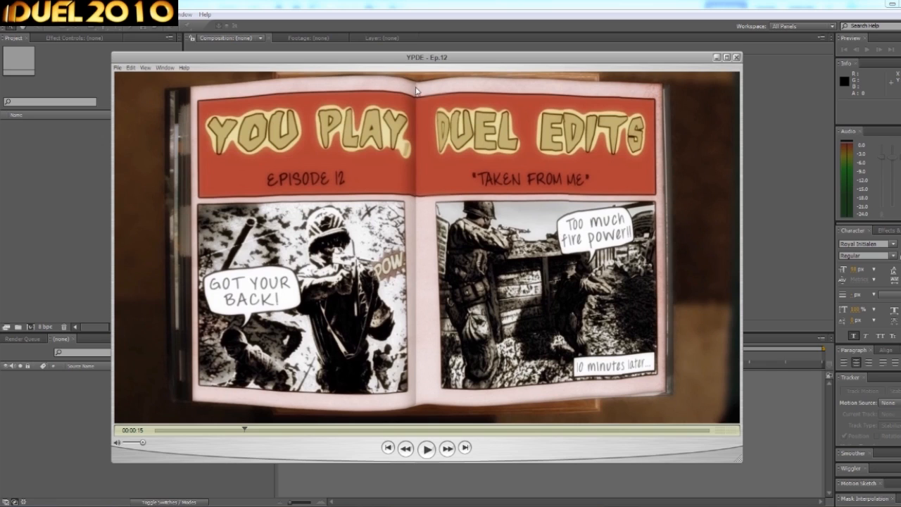
mouse_move(673, 420)
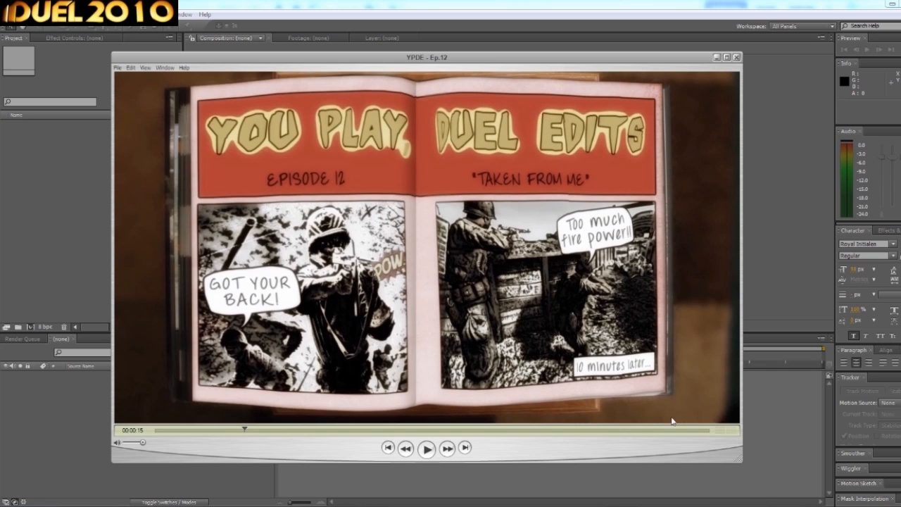
mouse_move(428, 408)
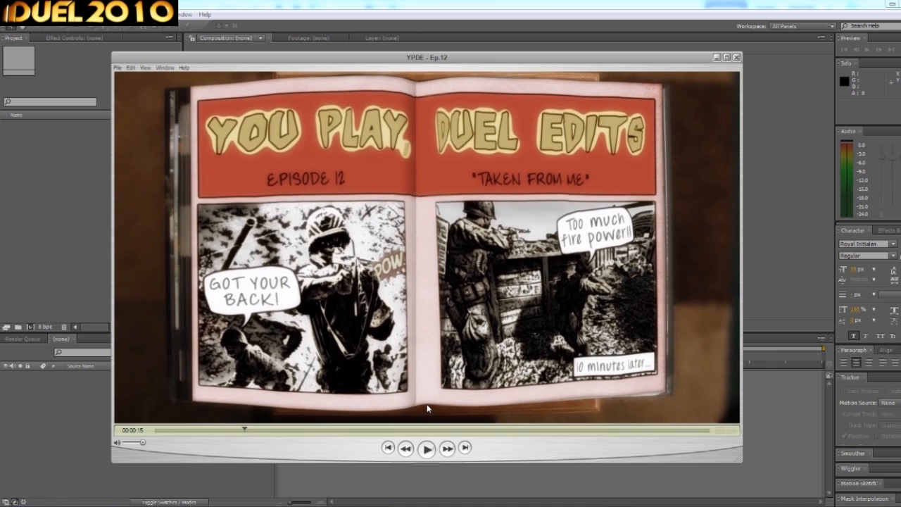
mouse_move(396, 102)
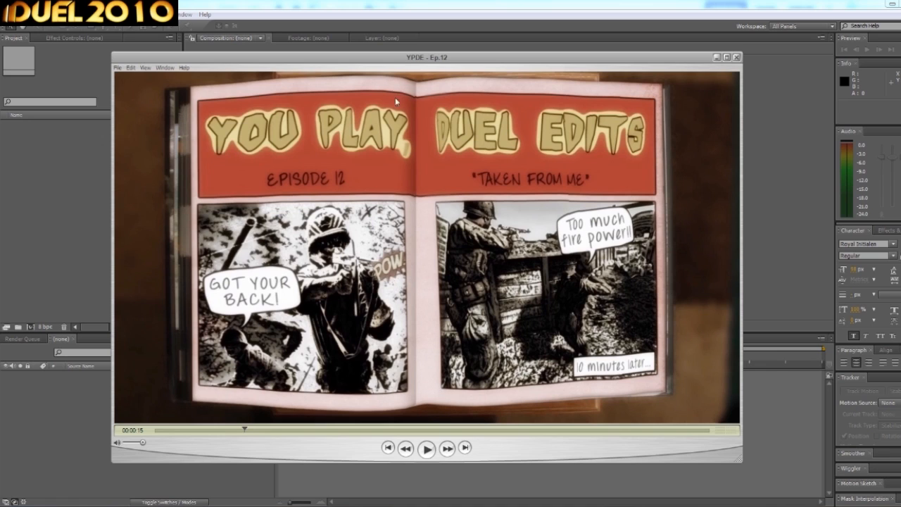
mouse_move(660, 90)
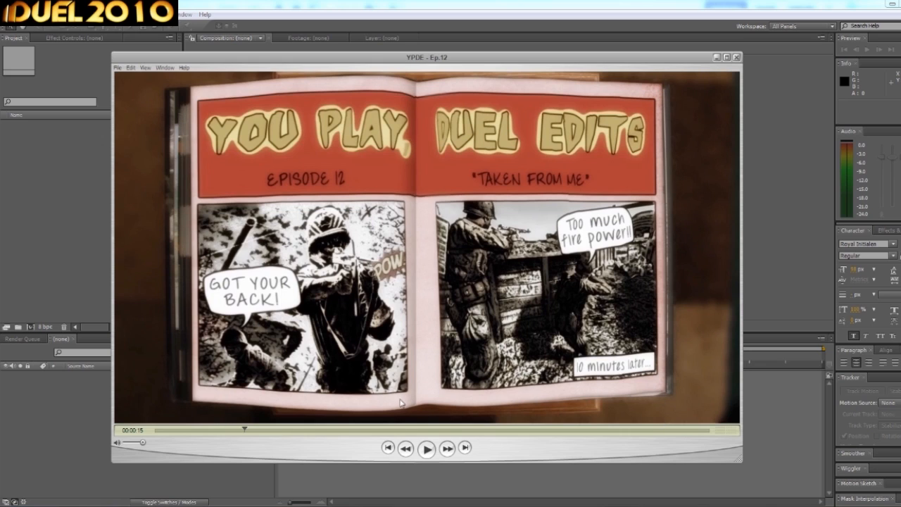
mouse_move(425, 407)
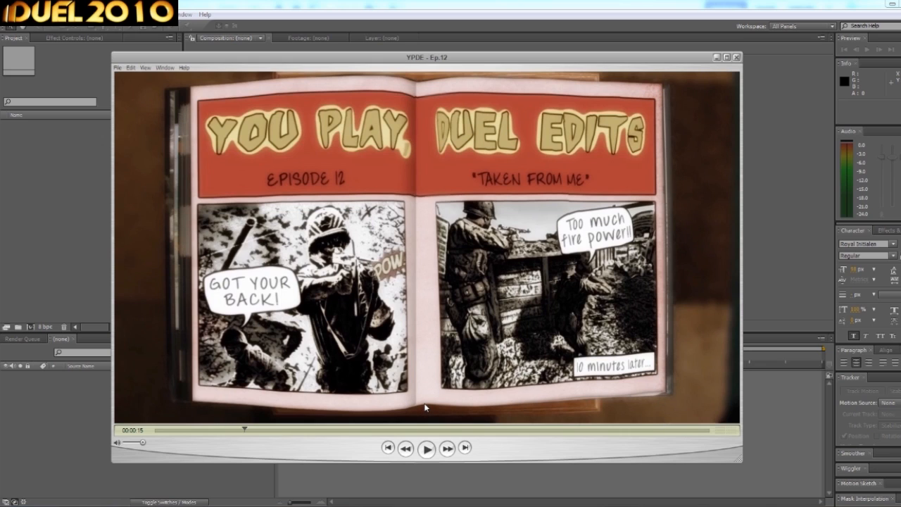
mouse_move(420, 407)
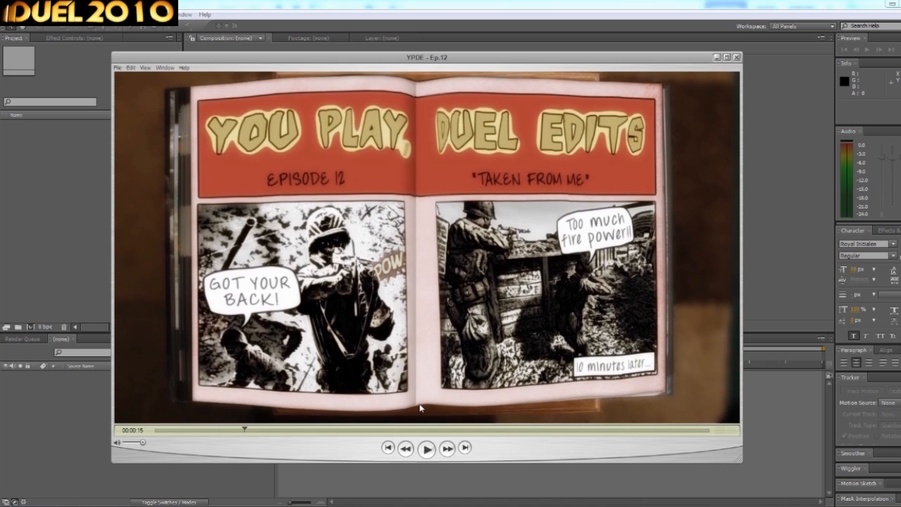
mouse_move(453, 110)
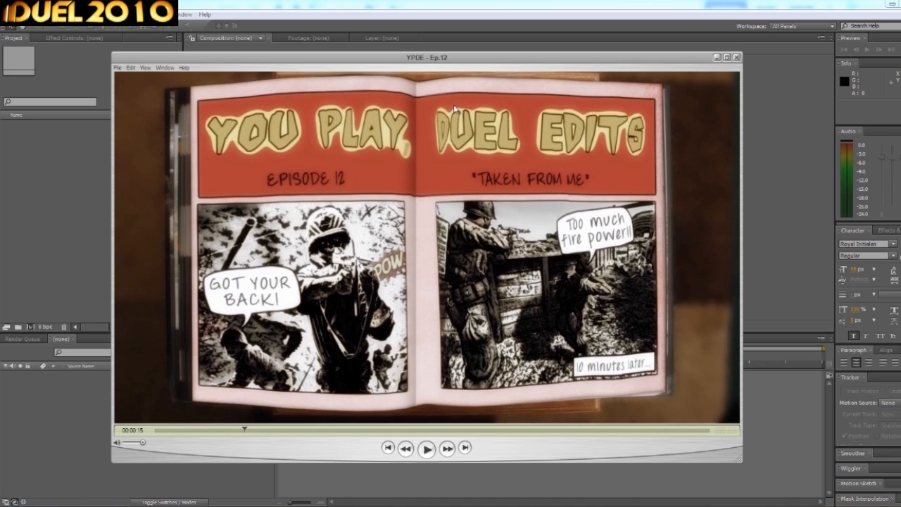
mouse_move(189, 102)
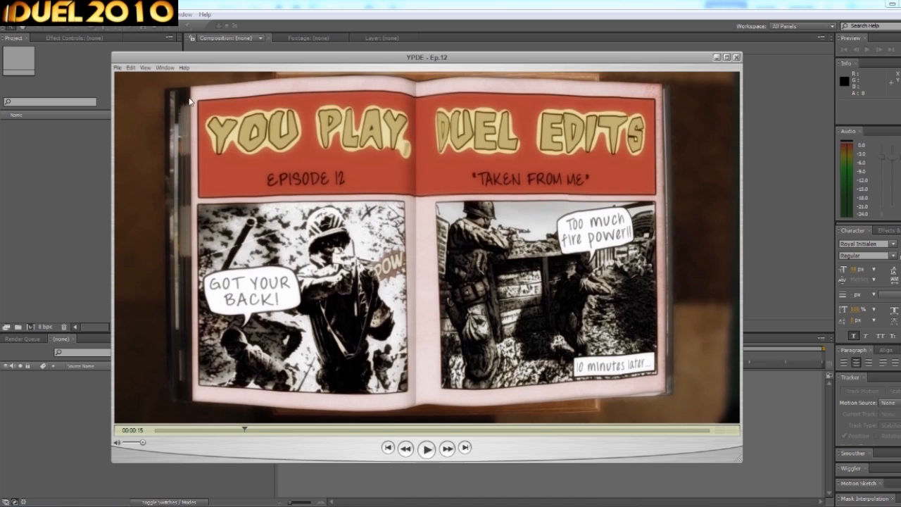
mouse_move(505, 361)
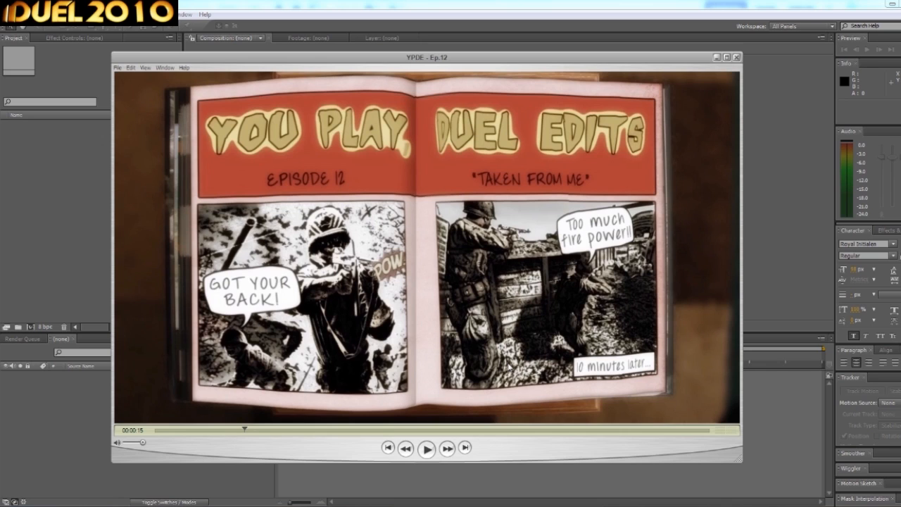
mouse_move(416, 176)
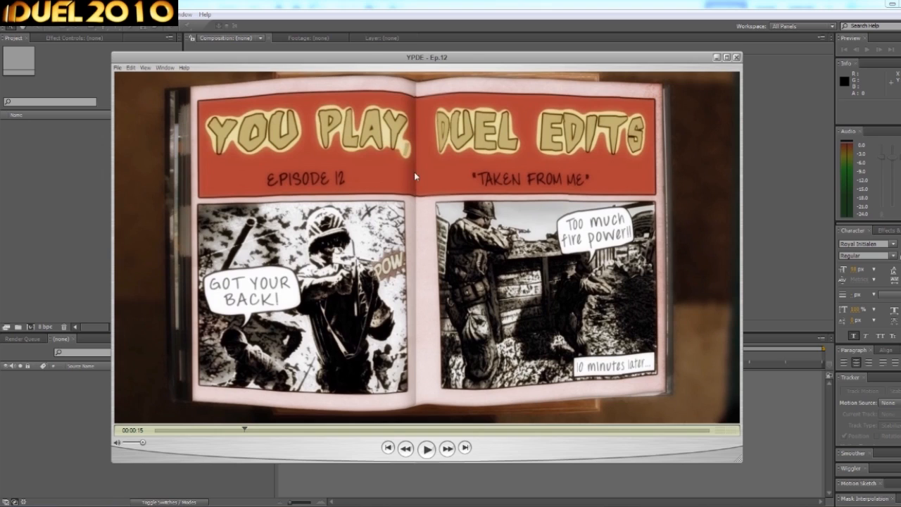
mouse_move(309, 214)
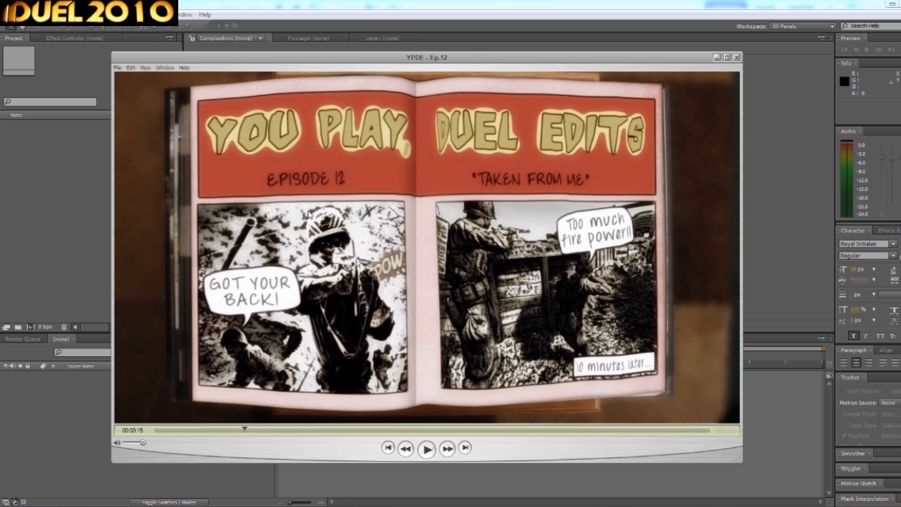
mouse_move(273, 372)
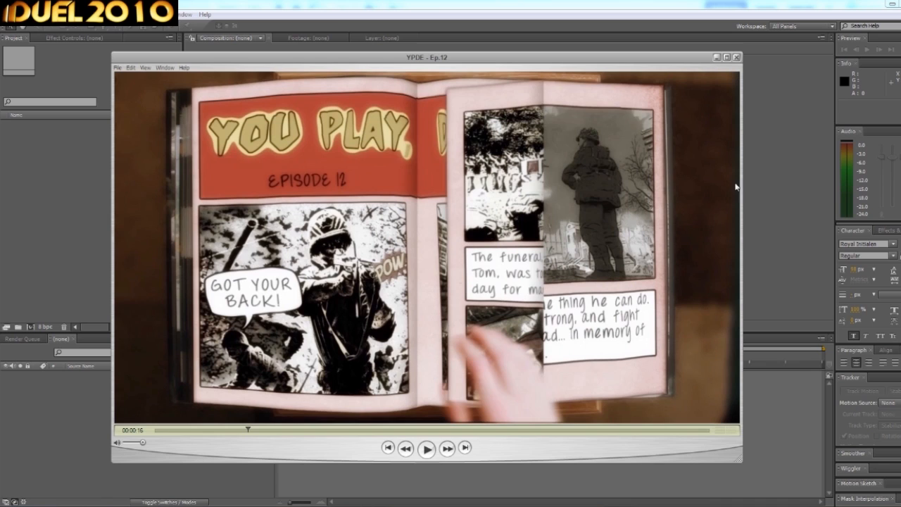
mouse_move(543, 212)
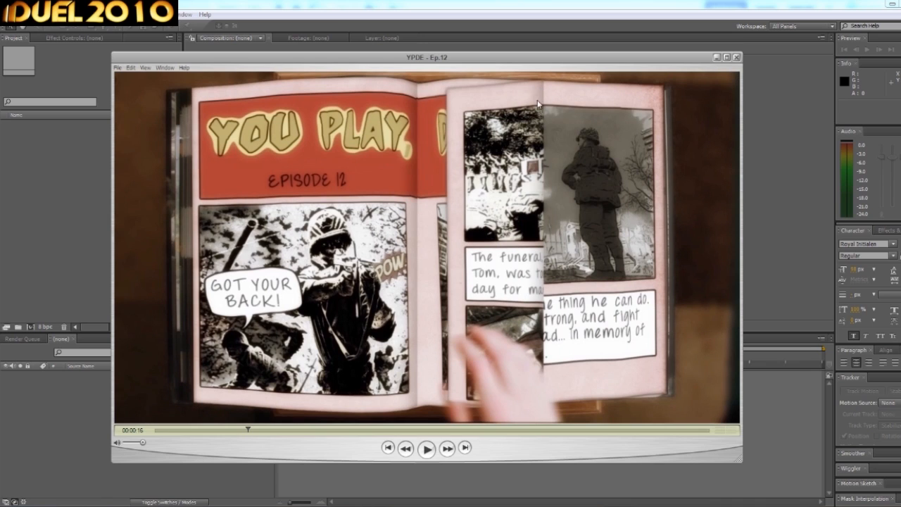
mouse_move(501, 210)
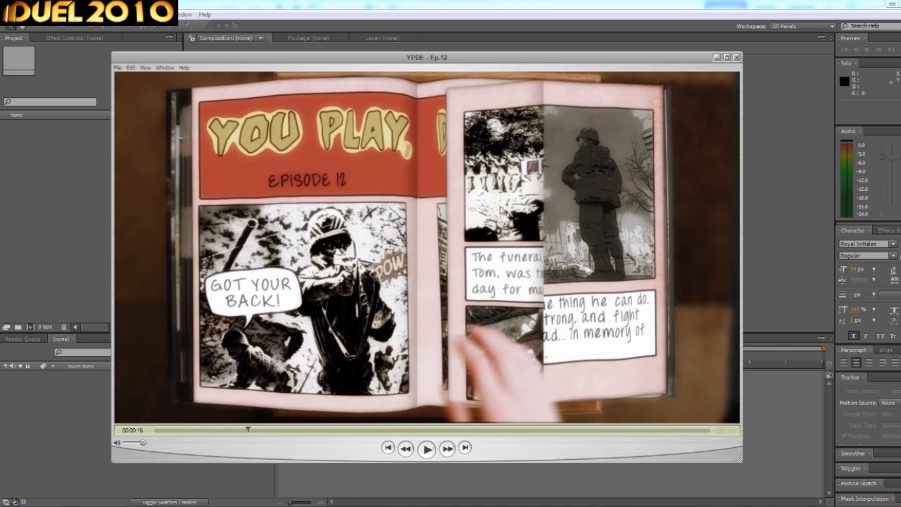
mouse_move(537, 93)
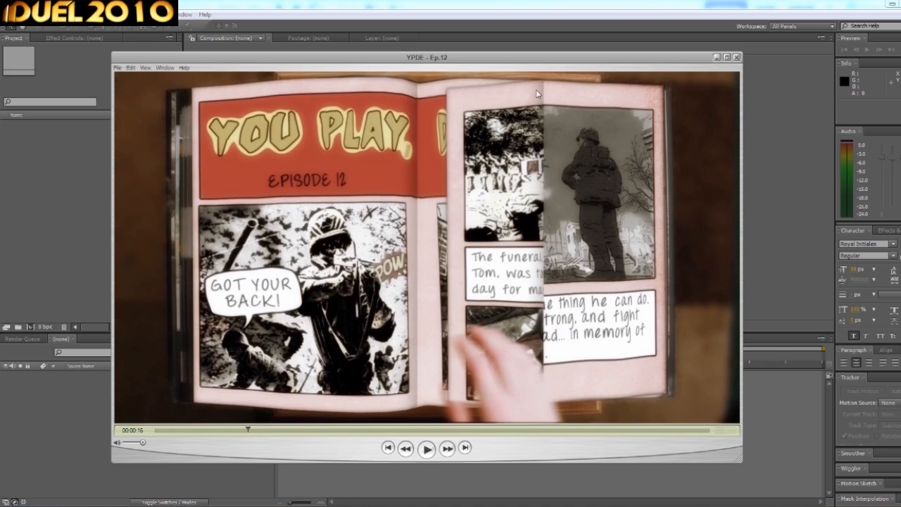
mouse_move(332, 431)
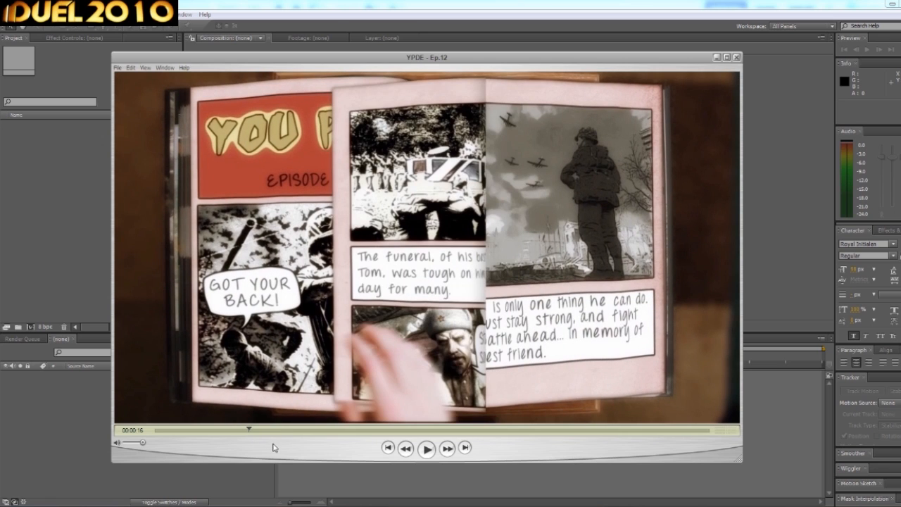
mouse_move(614, 17)
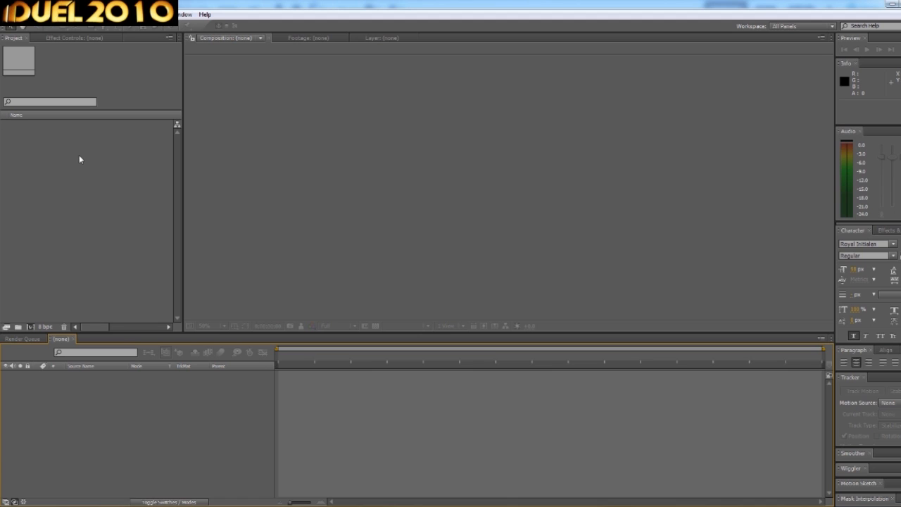
Step: Bring up the Project panel's new-item menu and dismiss it without choosing
right_click(80, 159)
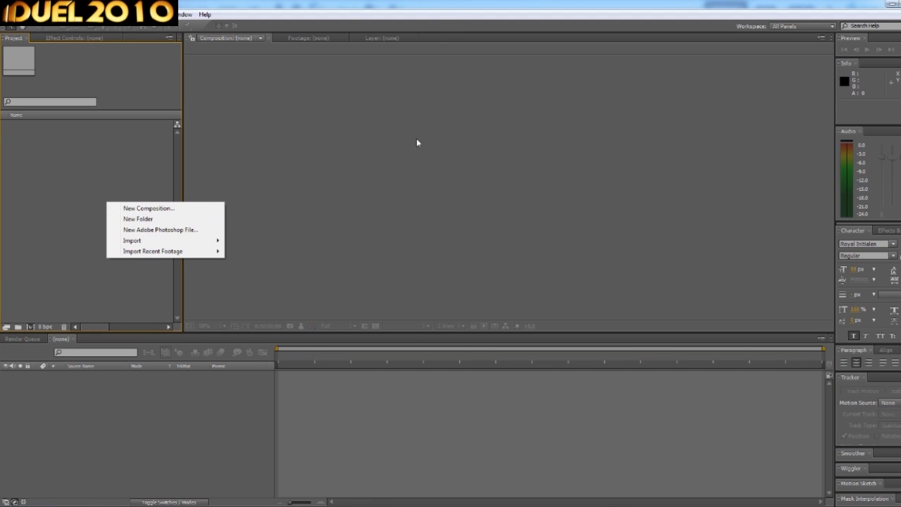
left_click(88, 380)
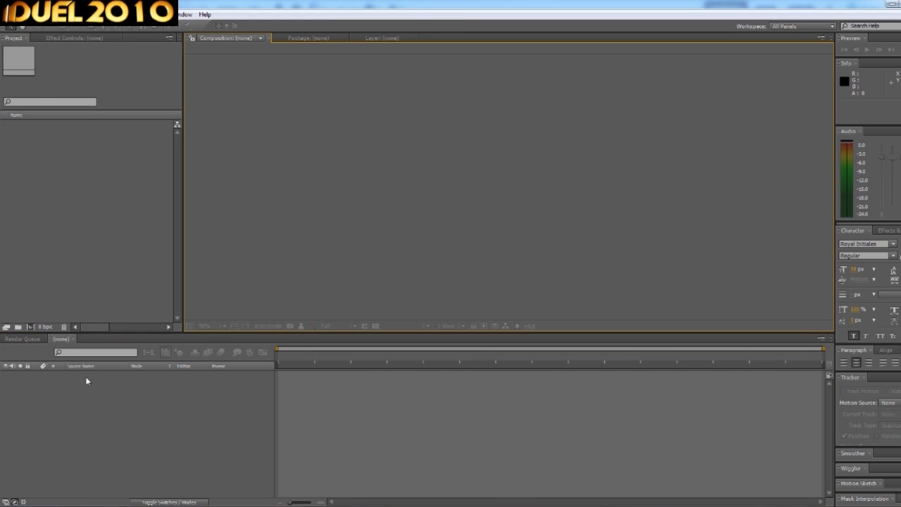
mouse_move(301, 242)
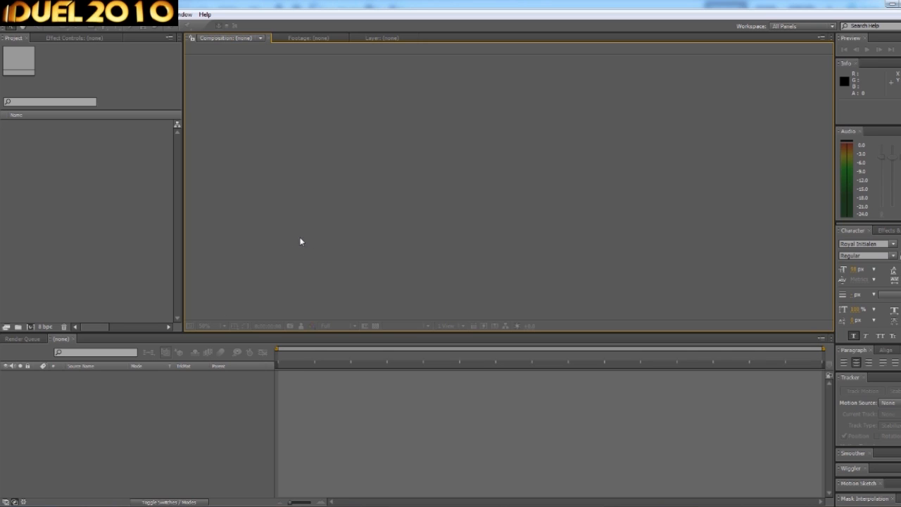
mouse_move(502, 264)
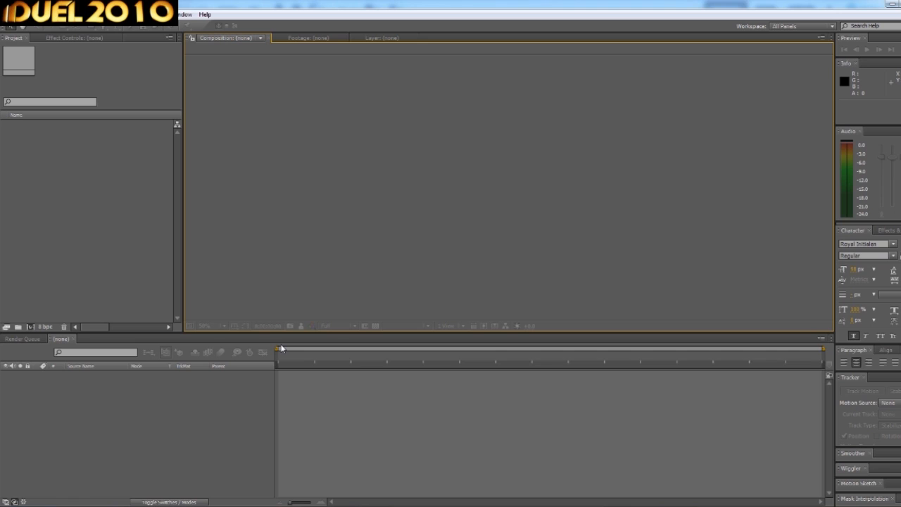
mouse_move(302, 332)
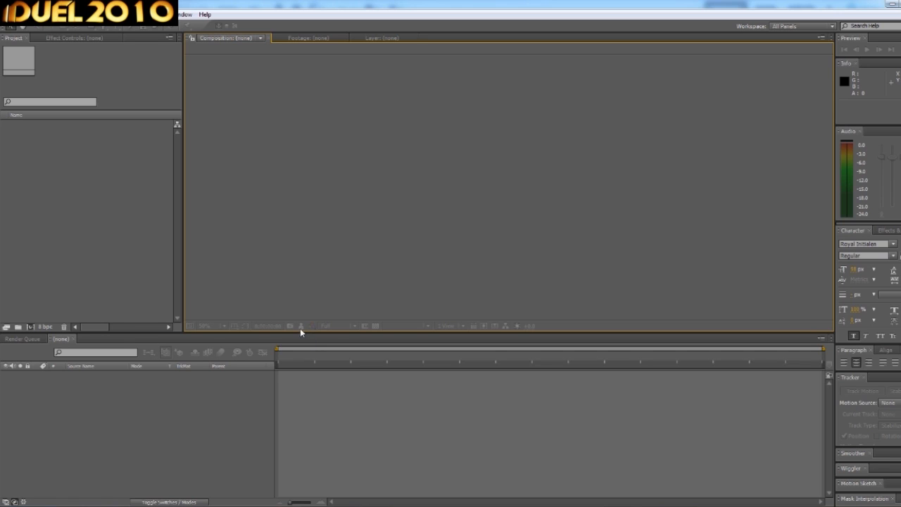
mouse_move(222, 411)
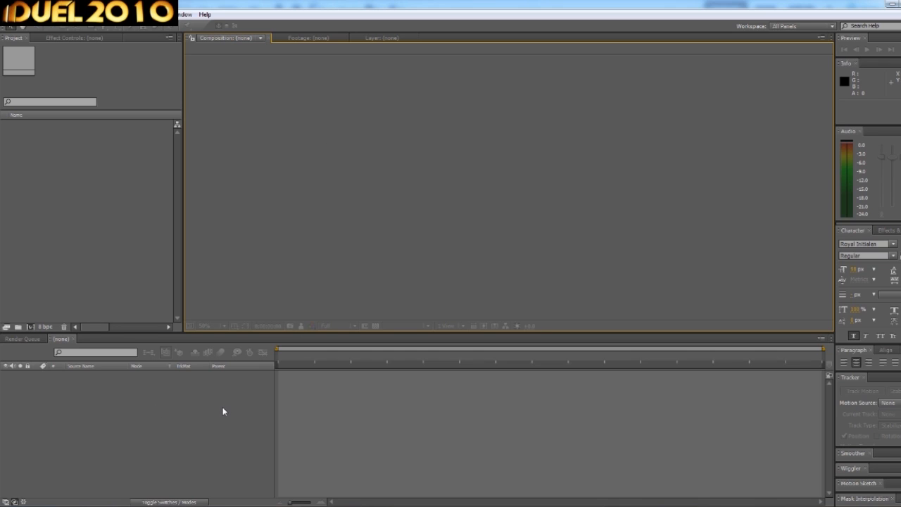
mouse_move(95, 205)
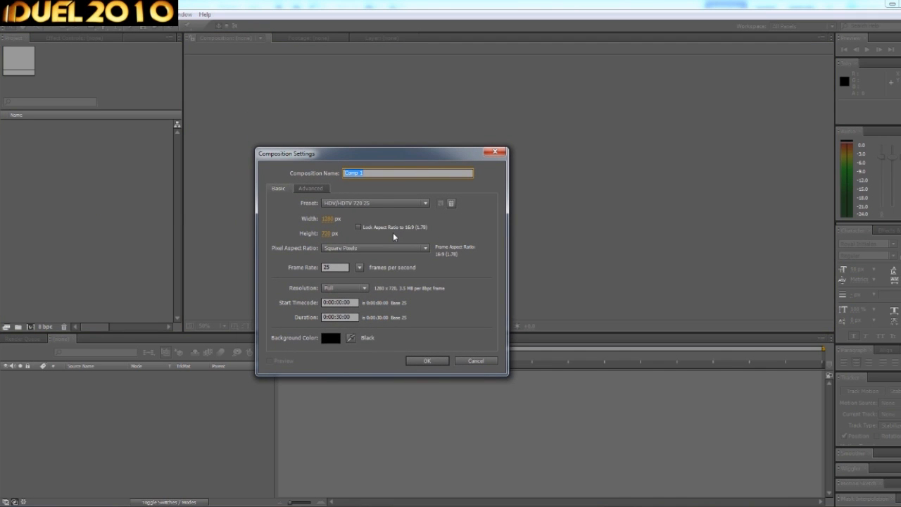
Step: Name the new composition 'Main' and confirm its settings
type("Main")
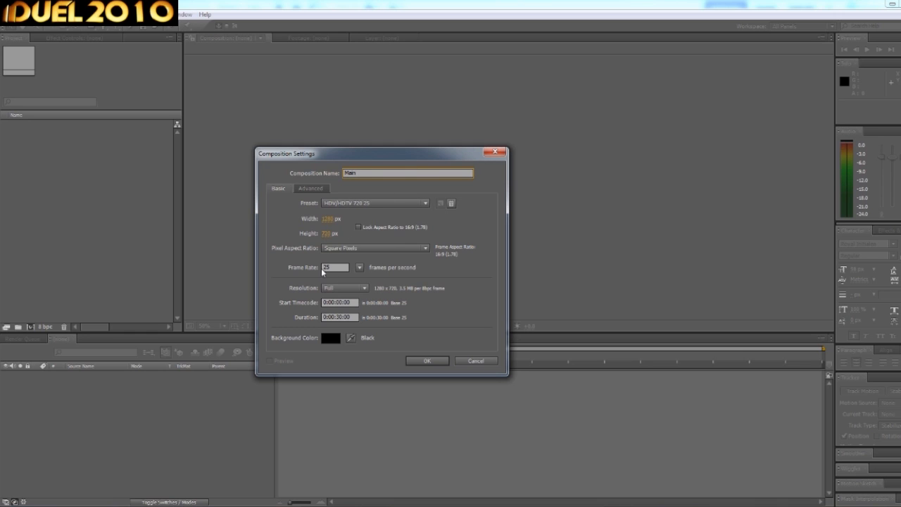
left_click_drag(381, 153, 367, 87)
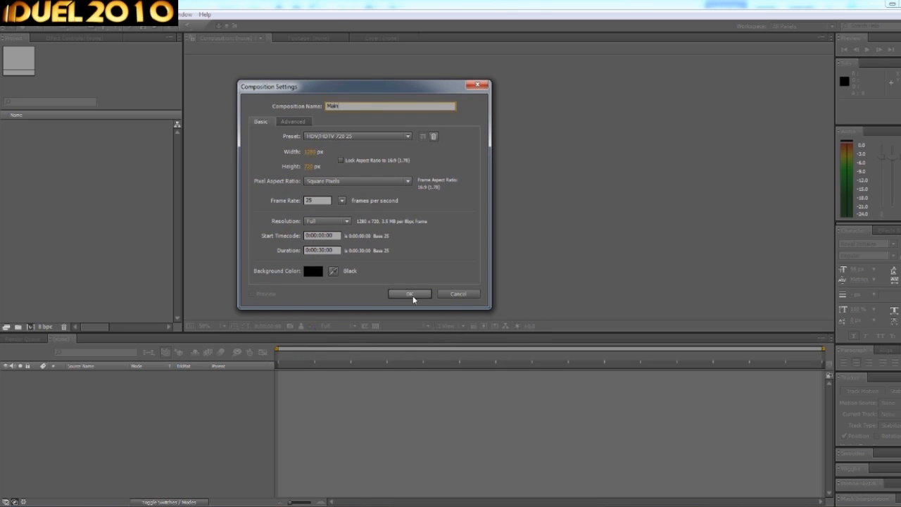
left_click(408, 294)
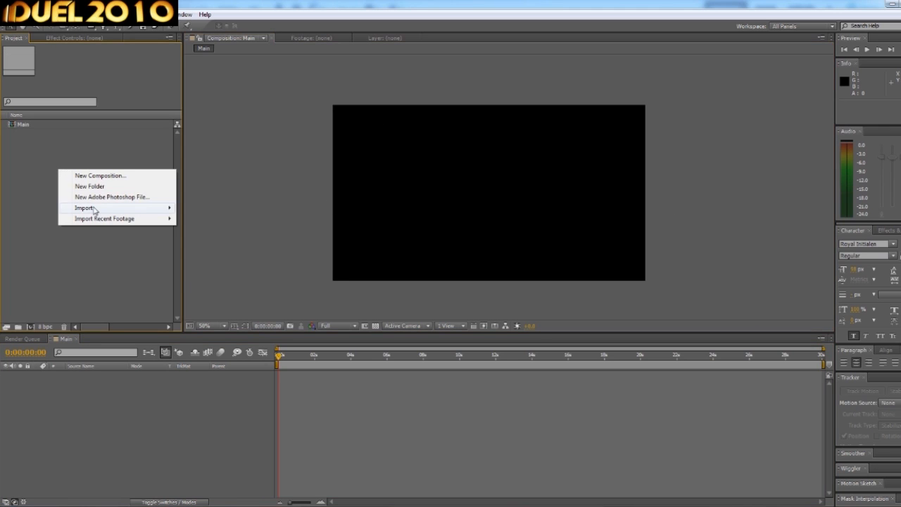
Step: Import the Open-Book photo into the project for the Main composition
left_click(84, 208)
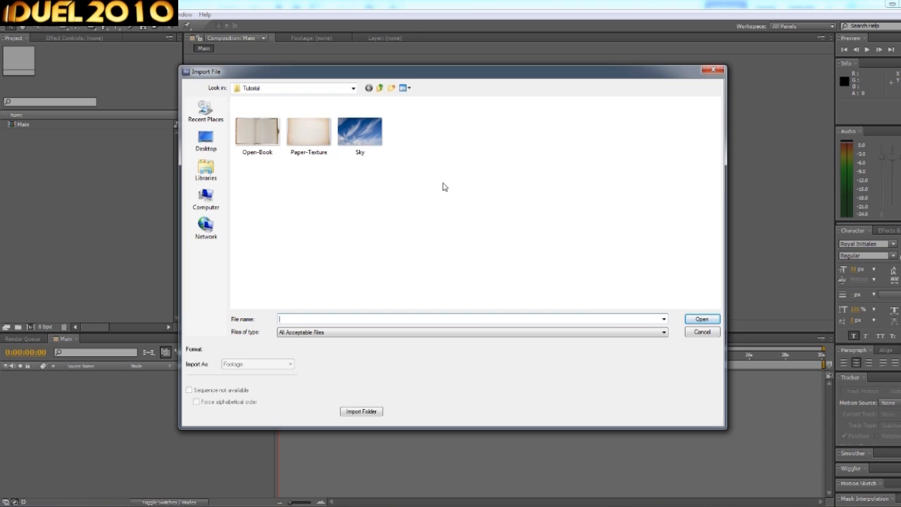
mouse_move(550, 125)
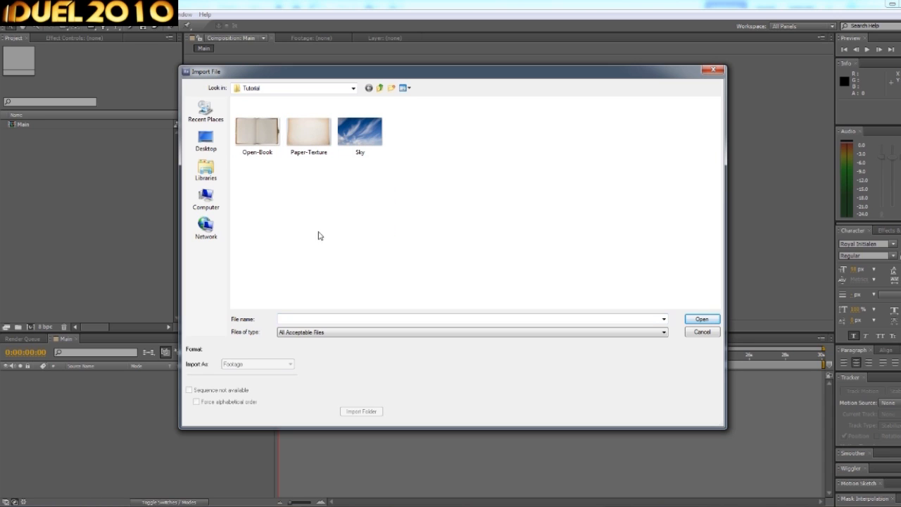
mouse_move(276, 168)
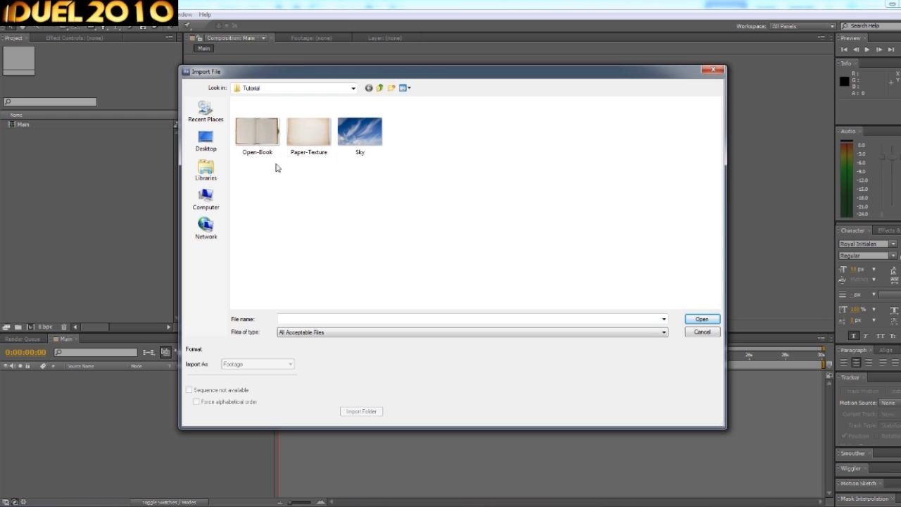
left_click(256, 129)
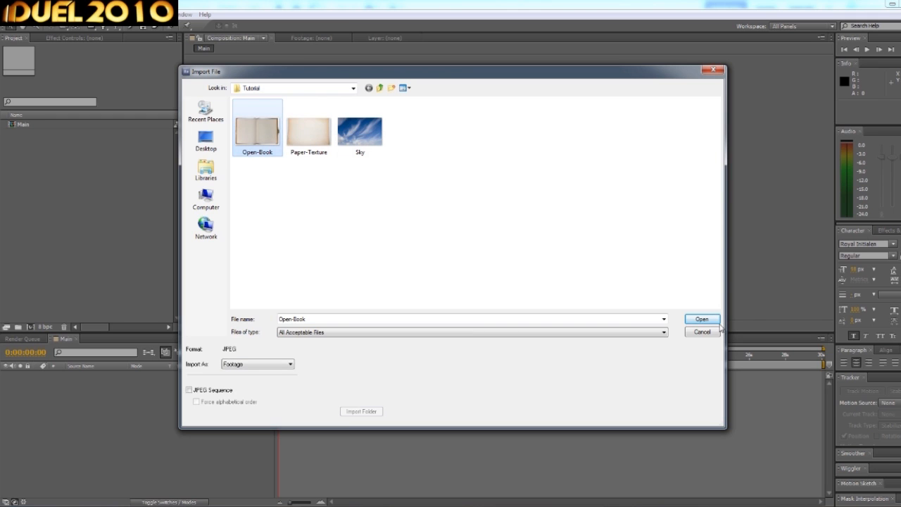
left_click(701, 318)
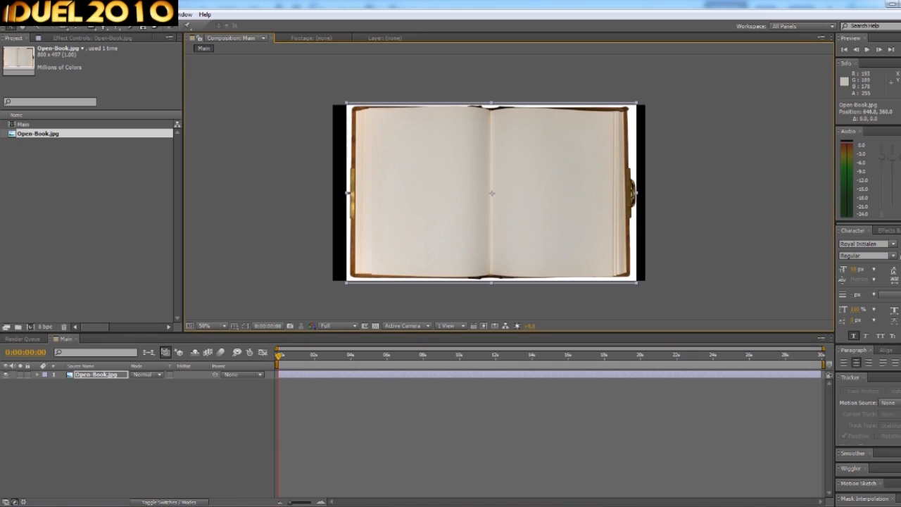
Step: Import the Sky photo, preview it, and return to Main with it beneath Open-Book
right_click(83, 182)
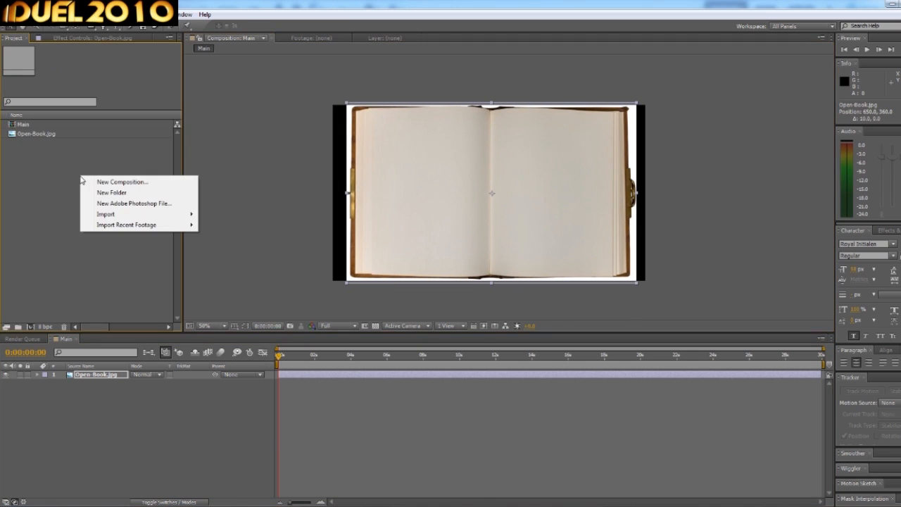
left_click(106, 214)
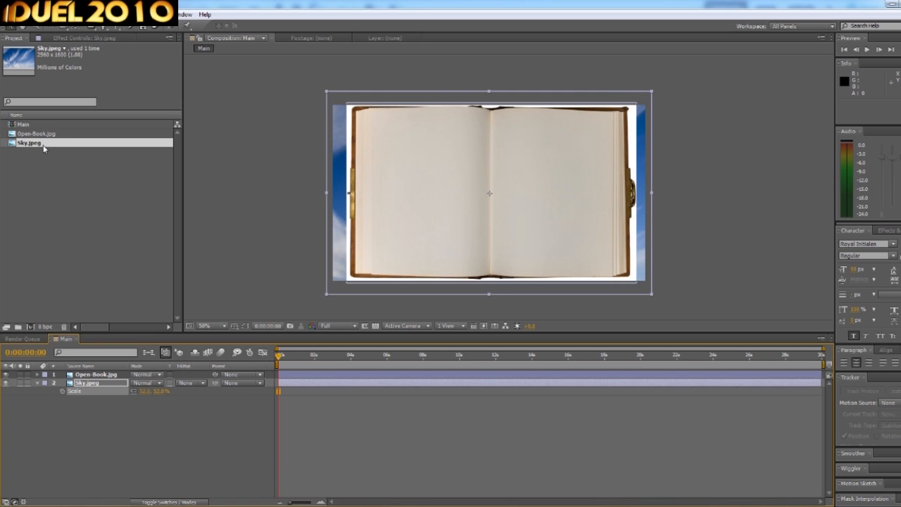
double_click(28, 143)
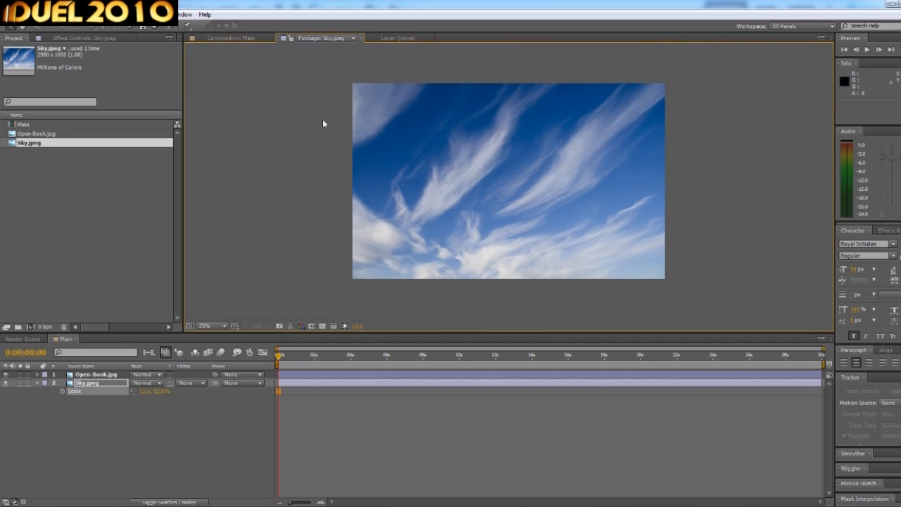
left_click(232, 37)
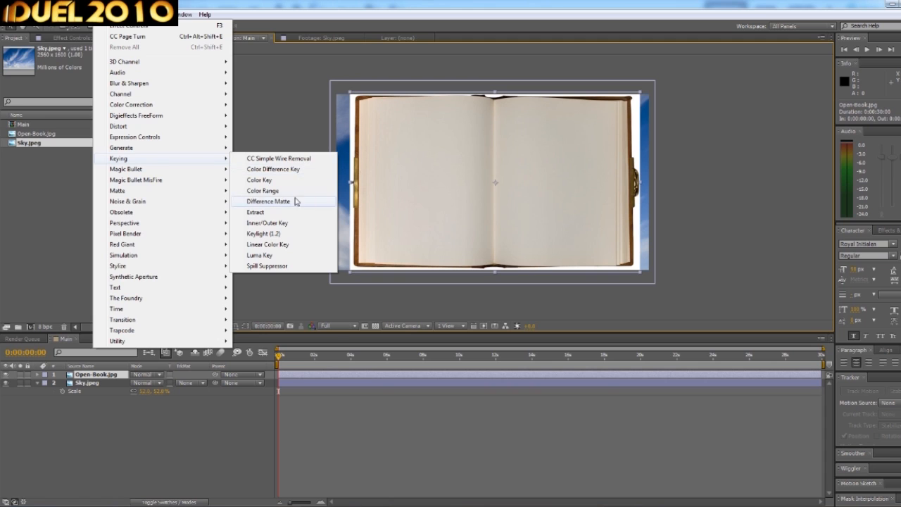
Step: Apply a Color Key to the Open-Book layer so its white surround becomes transparent
left_click(259, 180)
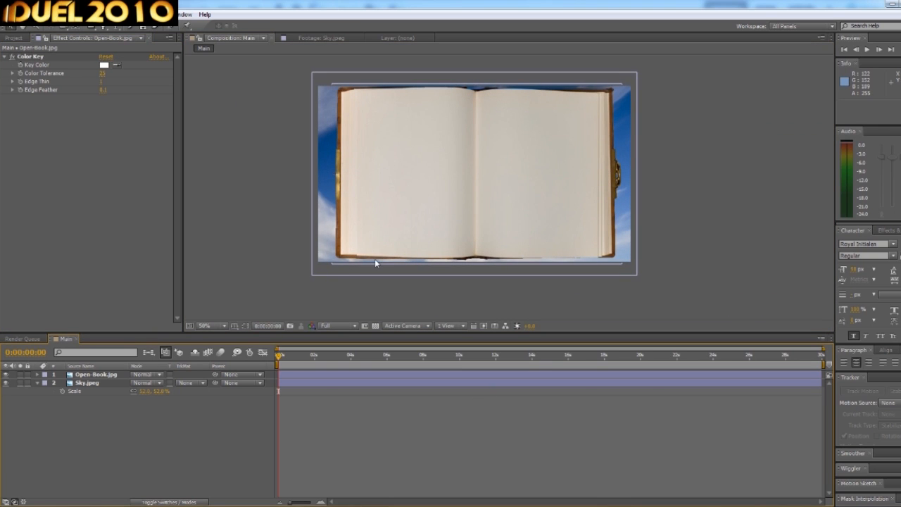
mouse_move(417, 138)
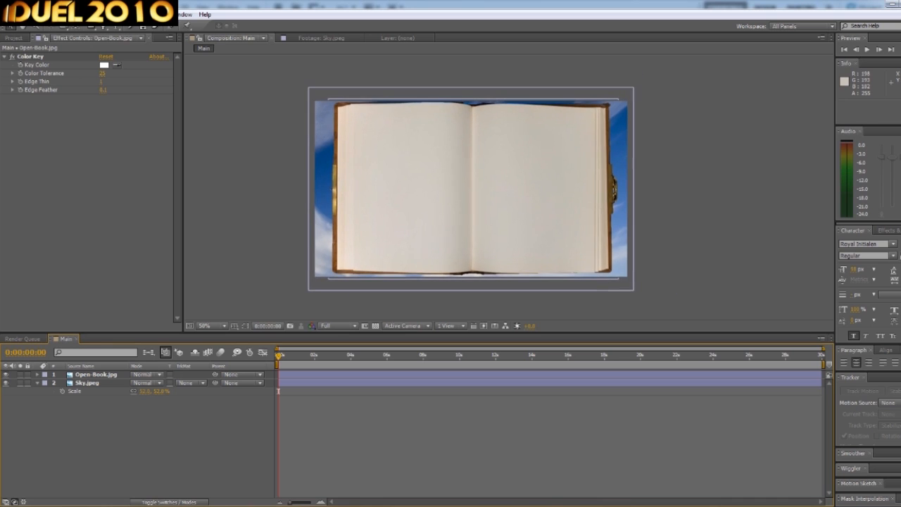
left_click(14, 37)
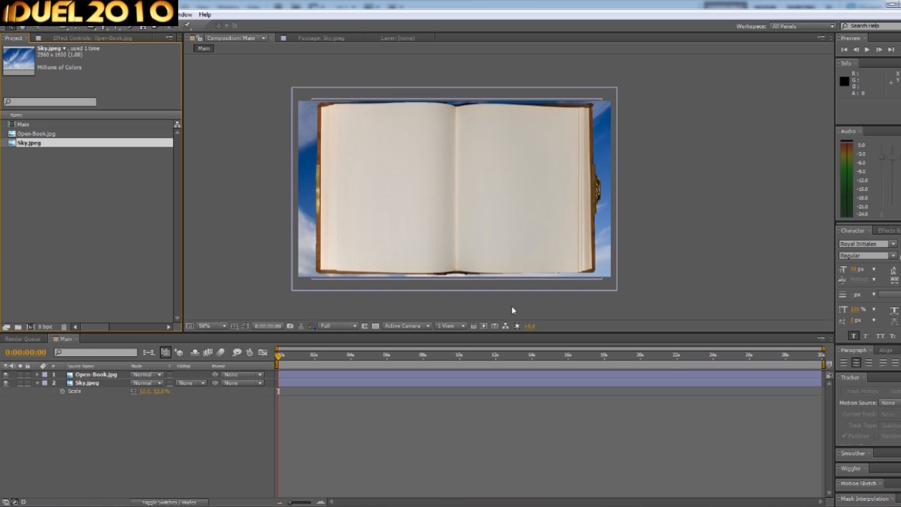
mouse_move(399, 208)
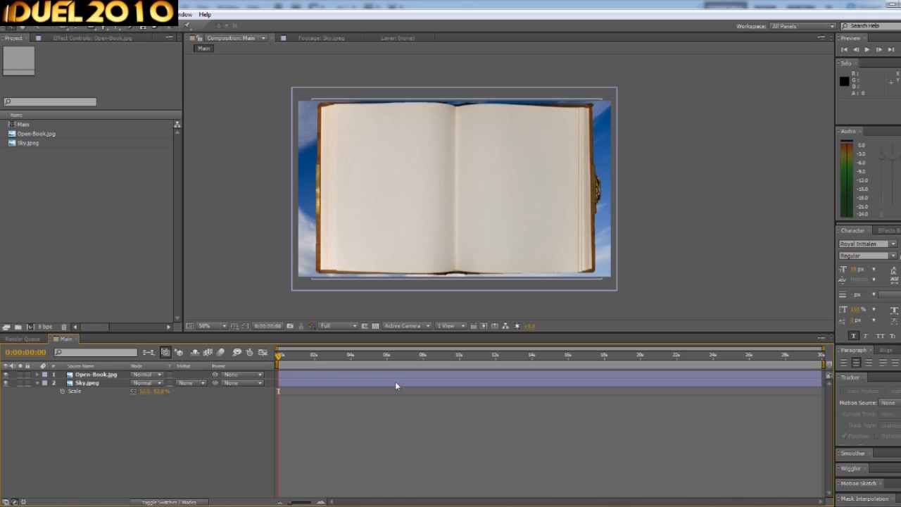
Step: Pre-compose the book and sky layers into separate precomps within Main
right_click(96, 374)
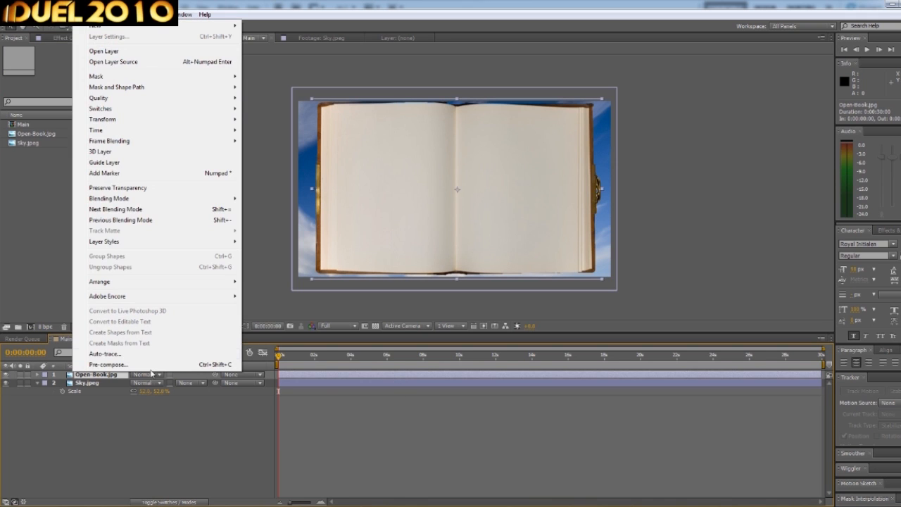
left_click(107, 363)
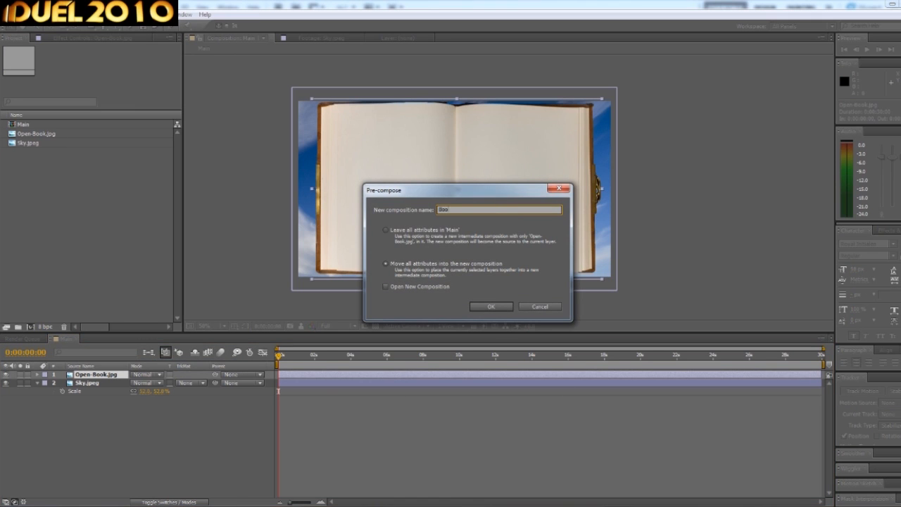
left_click(490, 307)
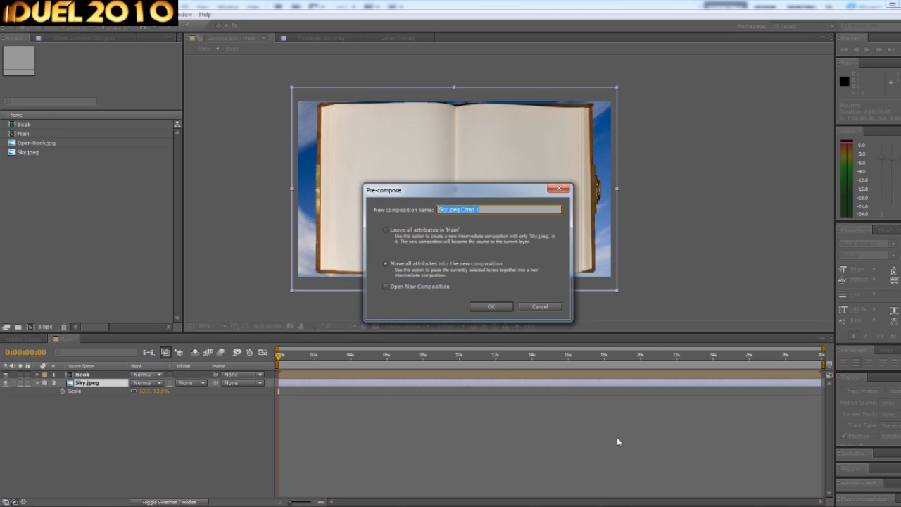
left_click(490, 307)
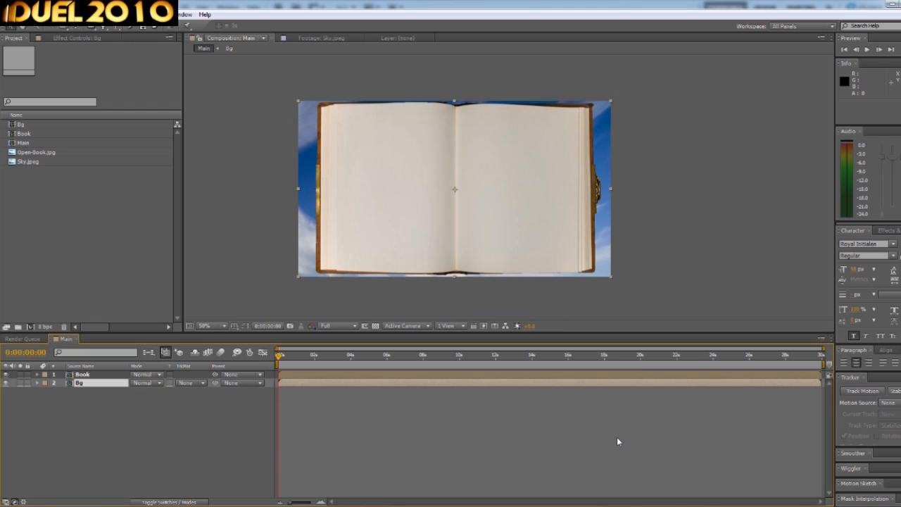
mouse_move(366, 121)
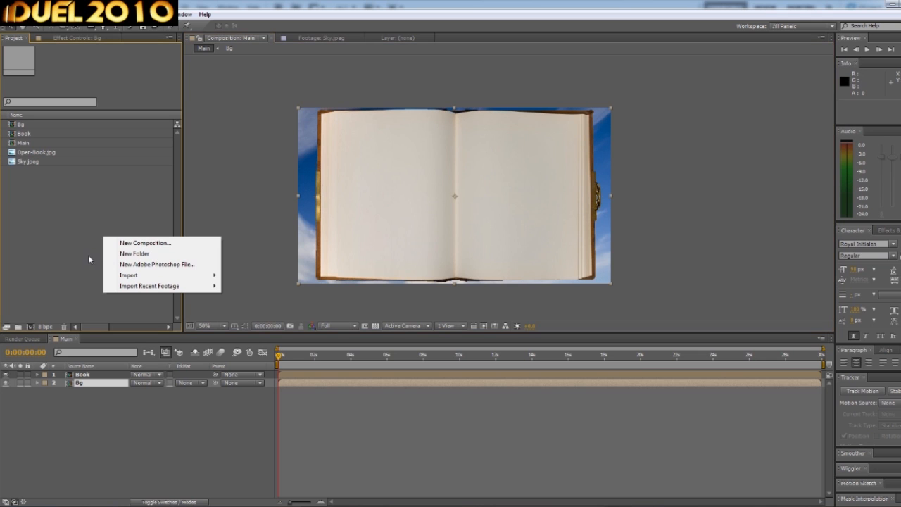
Step: Create a new composition named 'Page1'
left_click(145, 242)
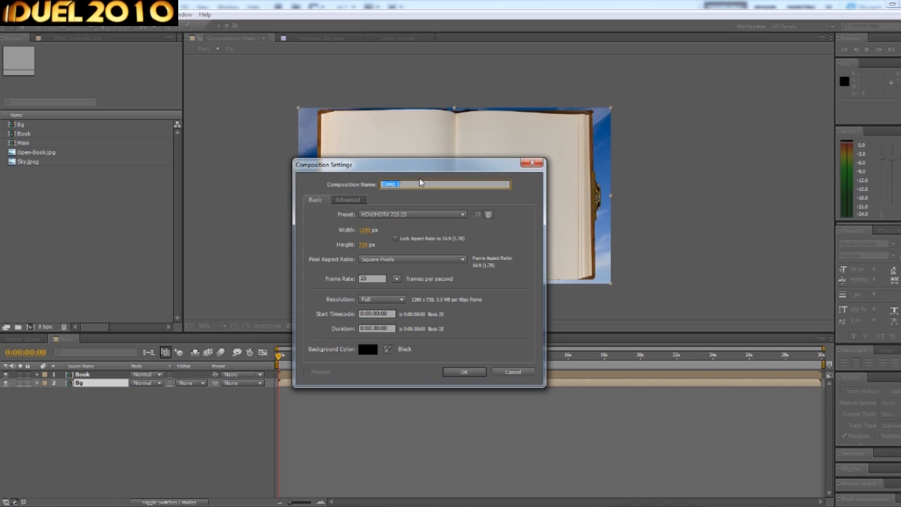
type("Page1")
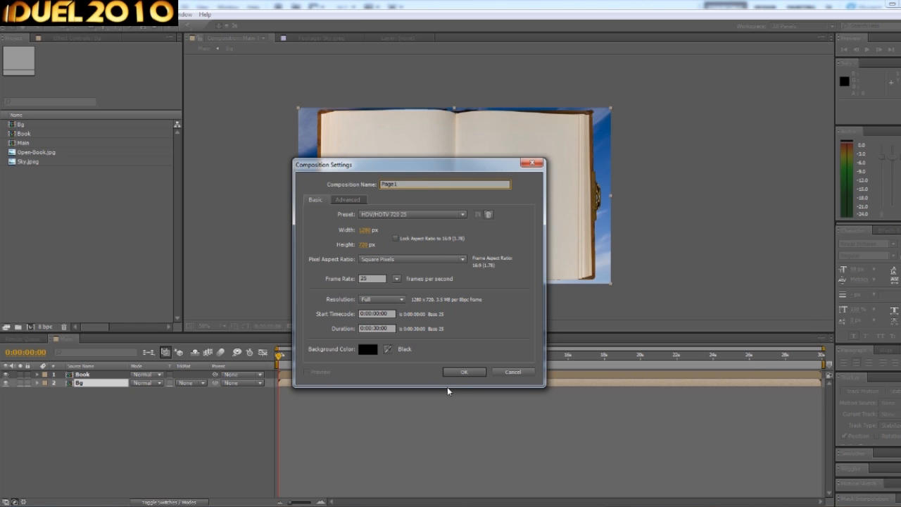
left_click(464, 372)
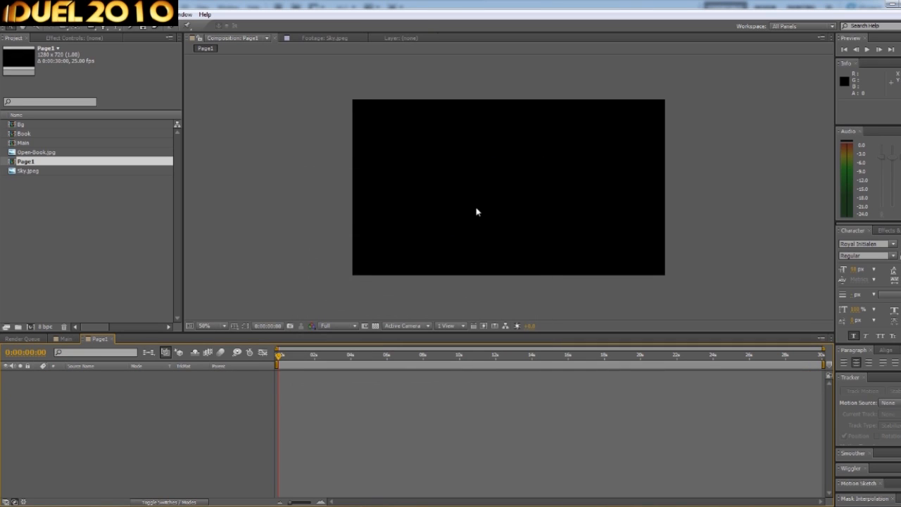
Step: Import the Paper-Texture image and place it as a layer in Page1
right_click(91, 246)
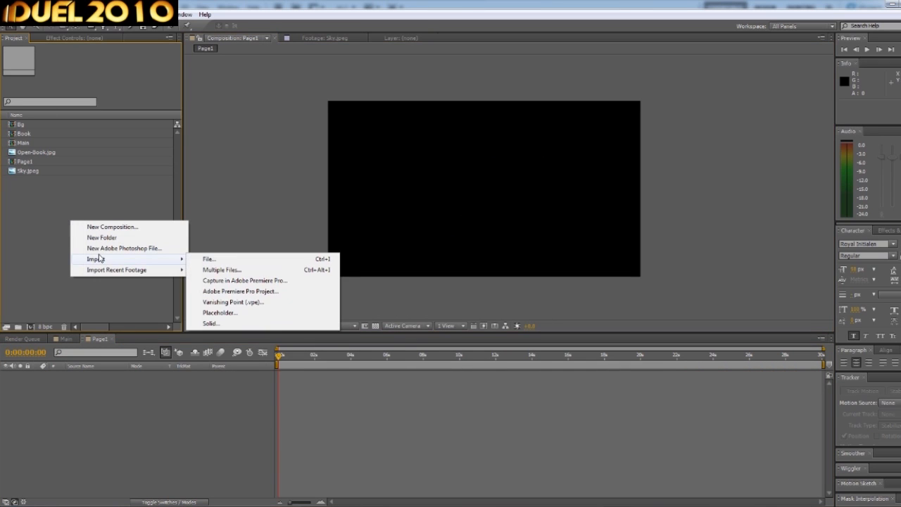
left_click(209, 259)
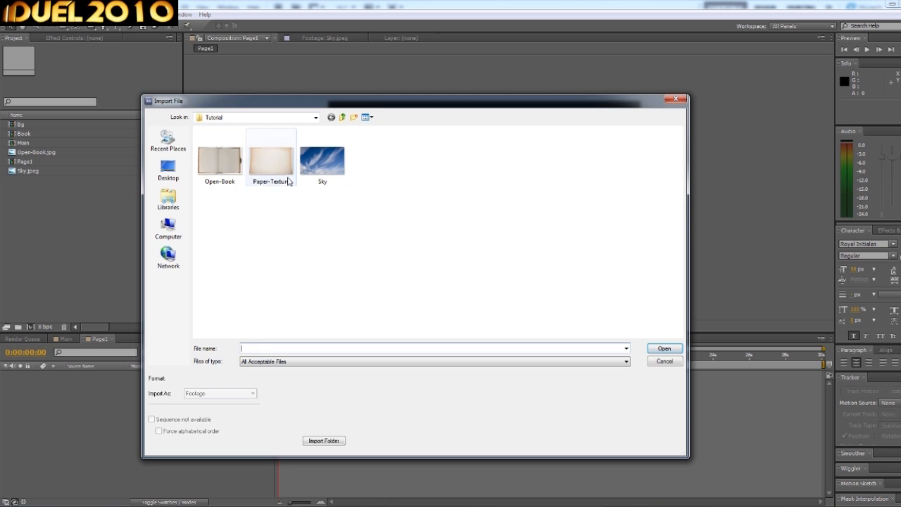
left_click(270, 154)
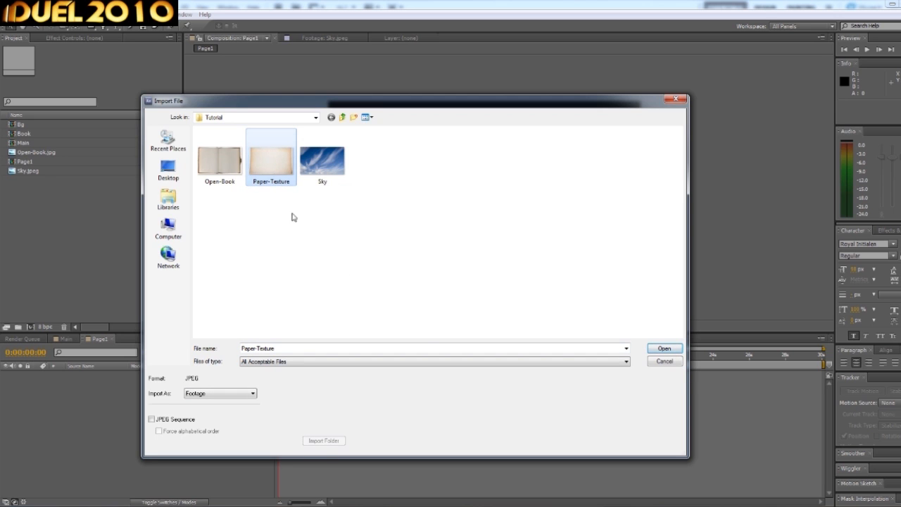
left_click(662, 348)
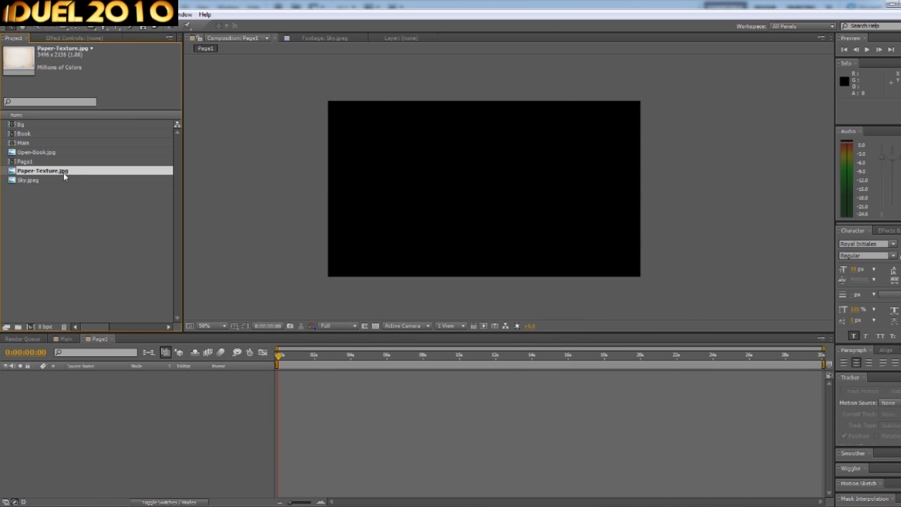
left_click_drag(42, 170, 485, 183)
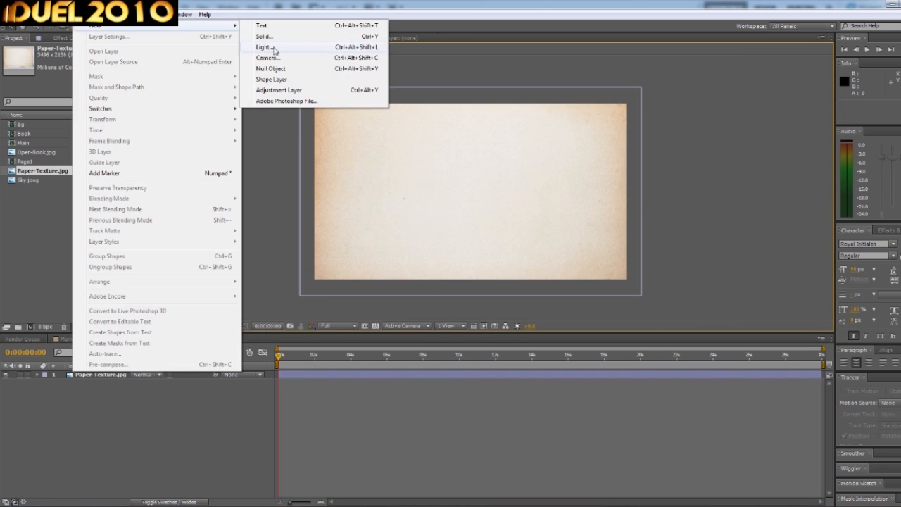
Step: Add a white solid over the paper, mask it into rectangular panels, and start a text layer
left_click(265, 36)
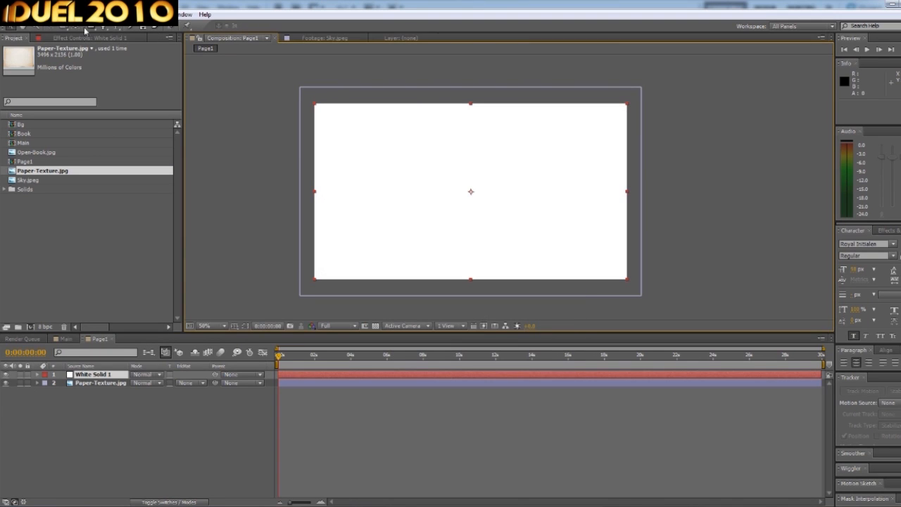
left_click_drag(321, 115, 444, 239)
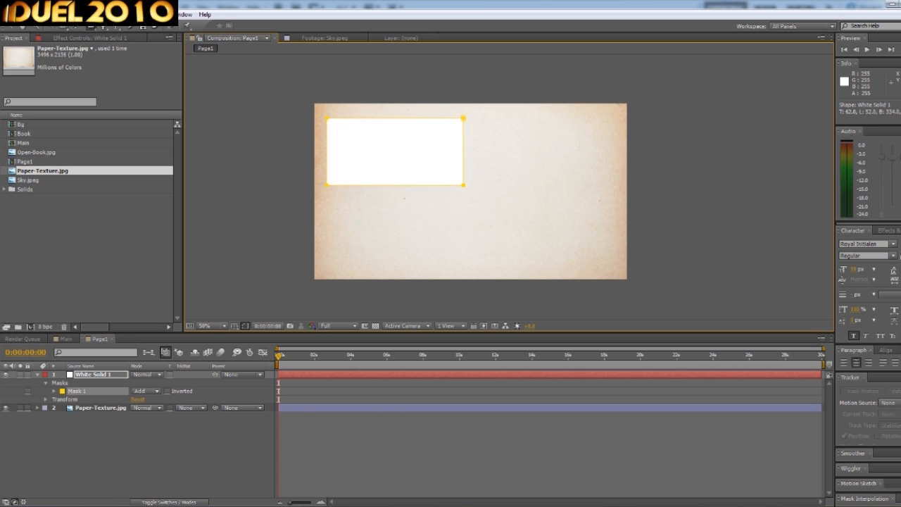
left_click_drag(463, 152, 454, 152)
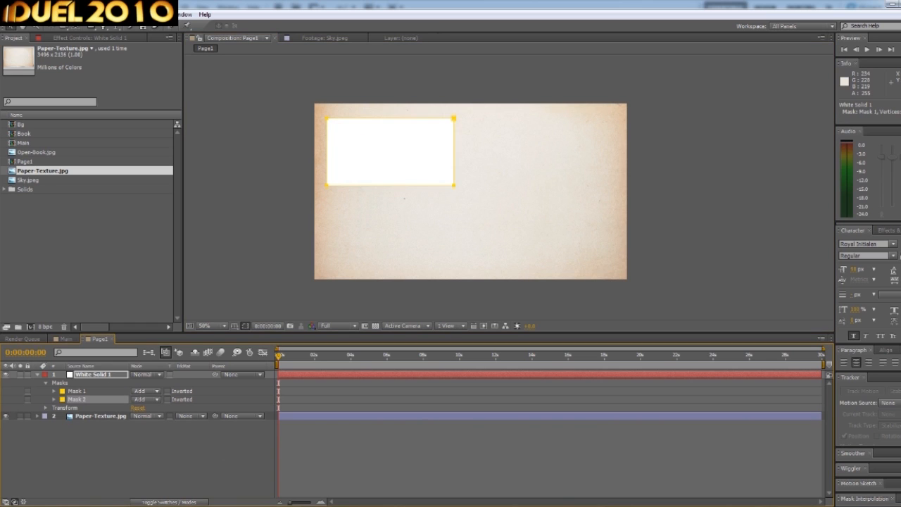
left_click_drag(326, 186, 453, 259)
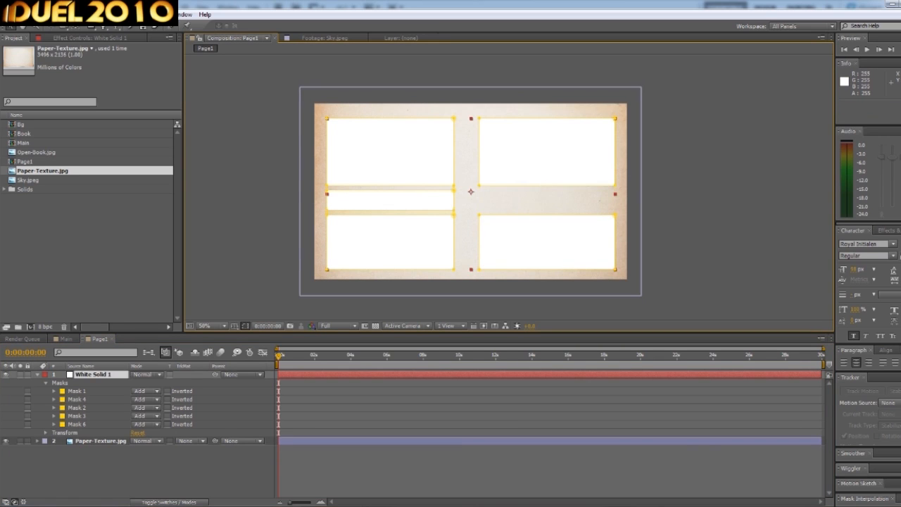
left_click(76, 400)
type("R")
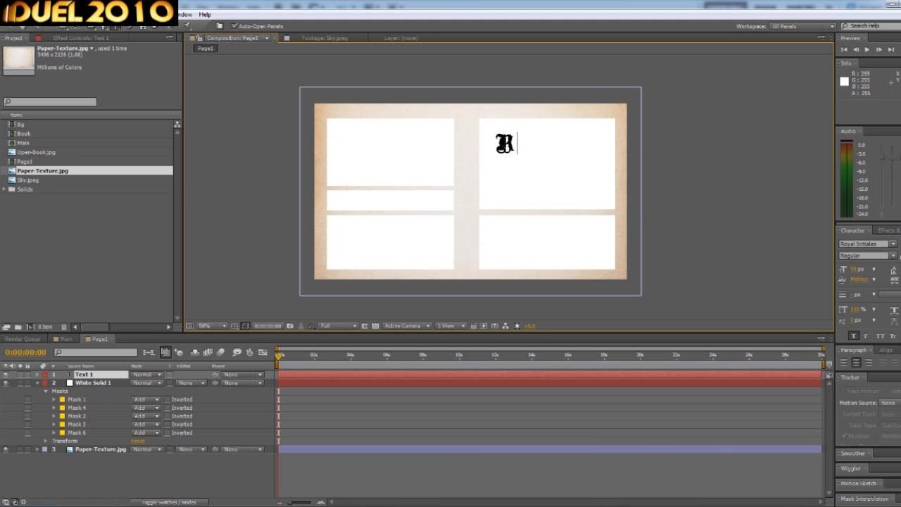
Step: Finish the RIGHT SIDE title, restyle it in a serif font and centre it in the panel
type("IGHT")
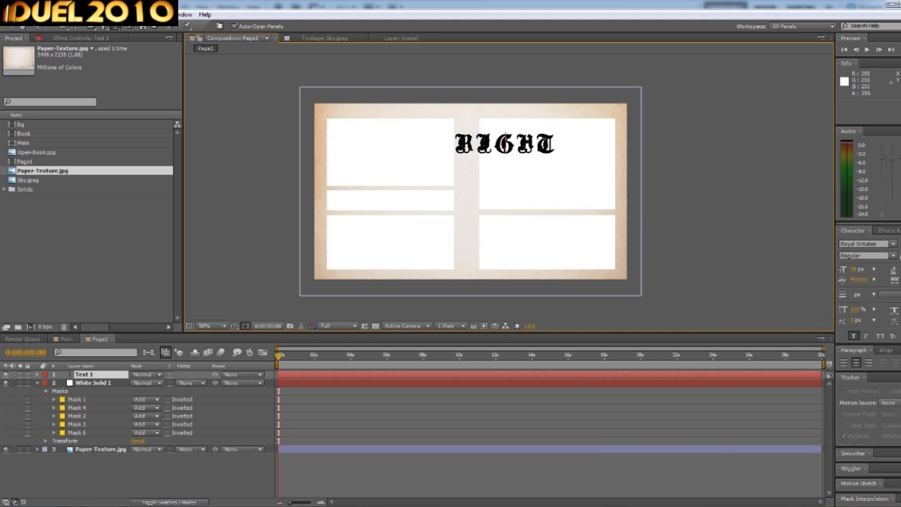
double_click(504, 144)
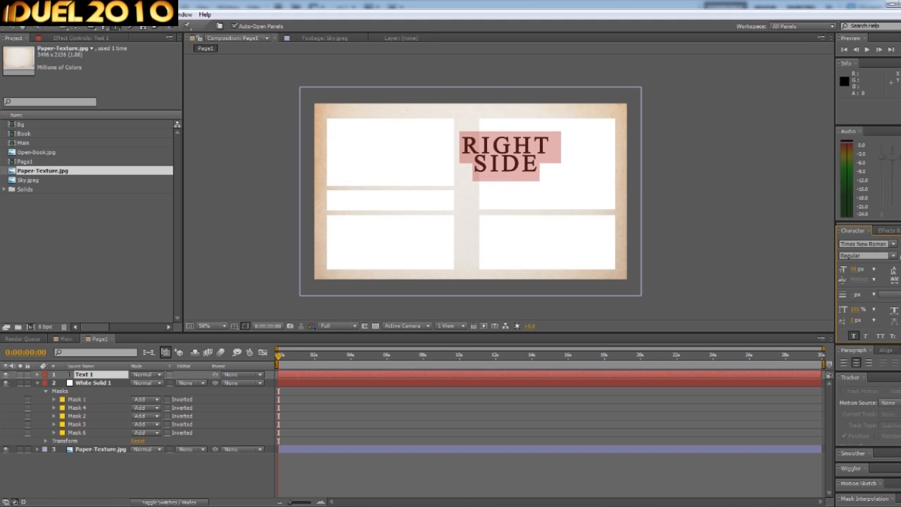
left_click_drag(506, 152, 548, 152)
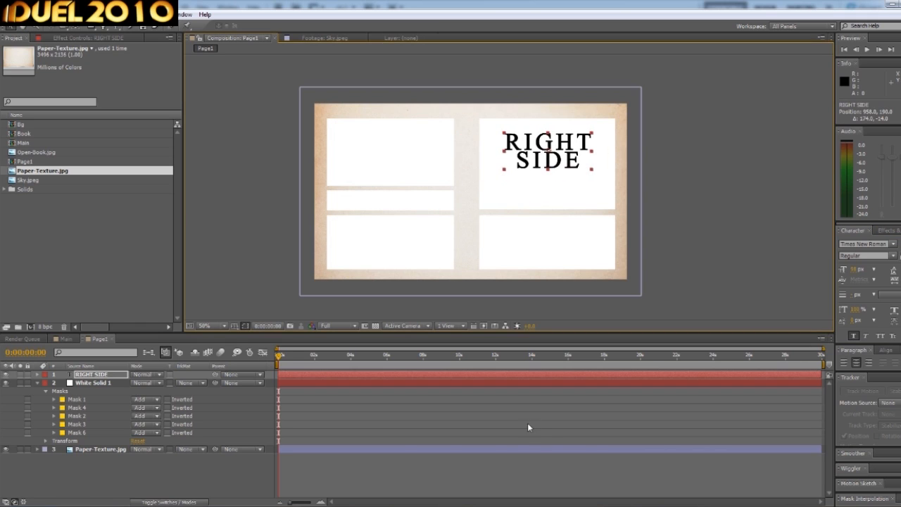
left_click(338, 372)
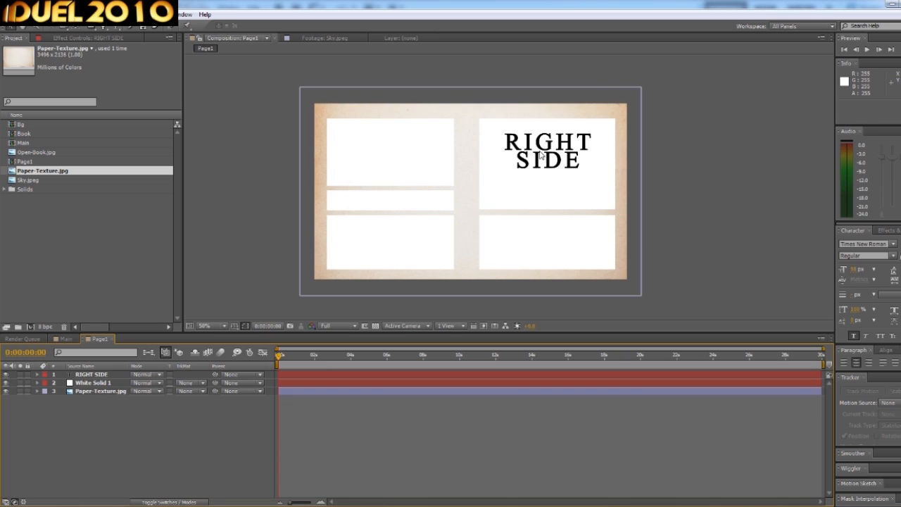
mouse_move(419, 242)
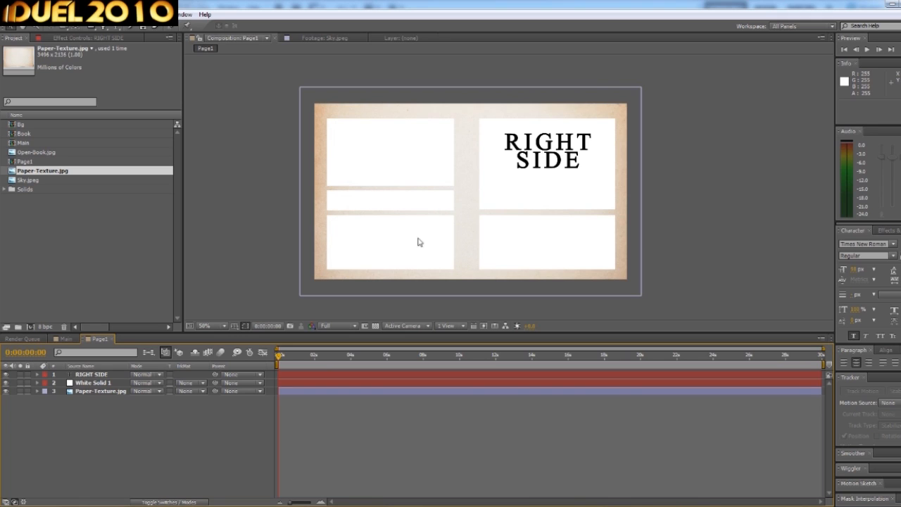
mouse_move(386, 132)
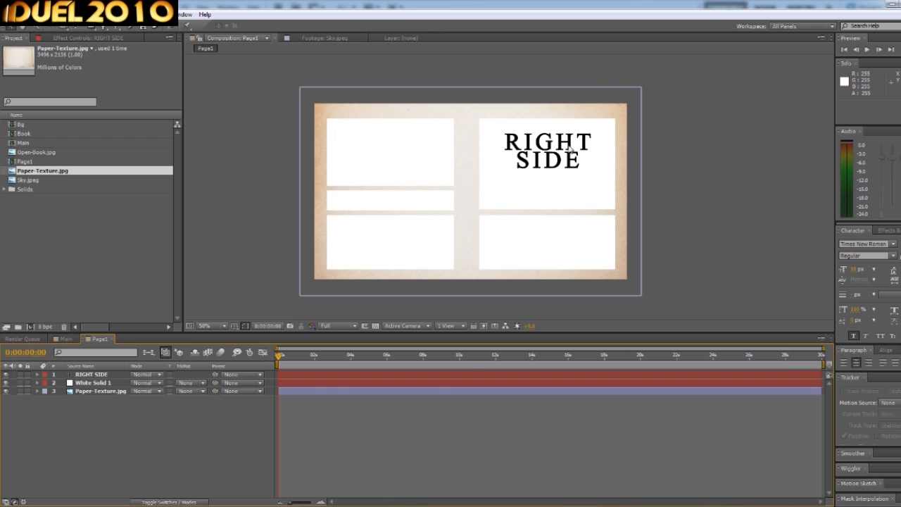
mouse_move(539, 173)
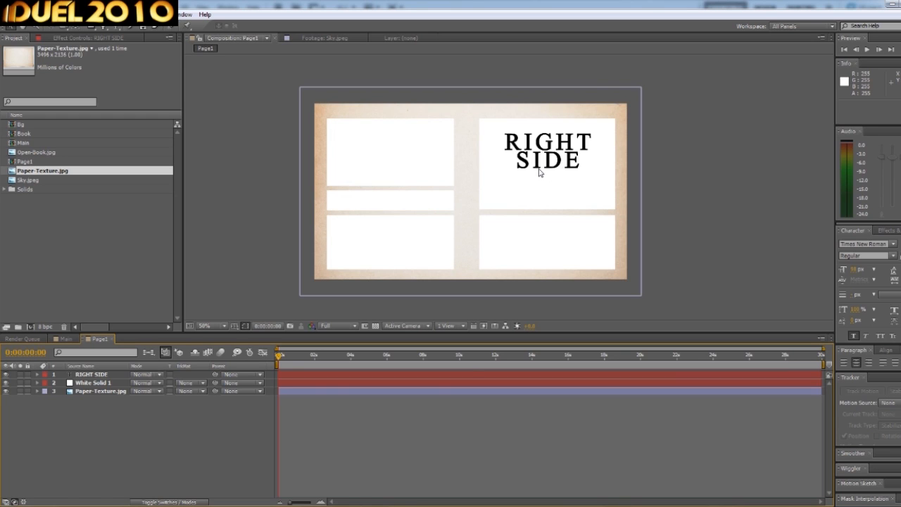
mouse_move(355, 271)
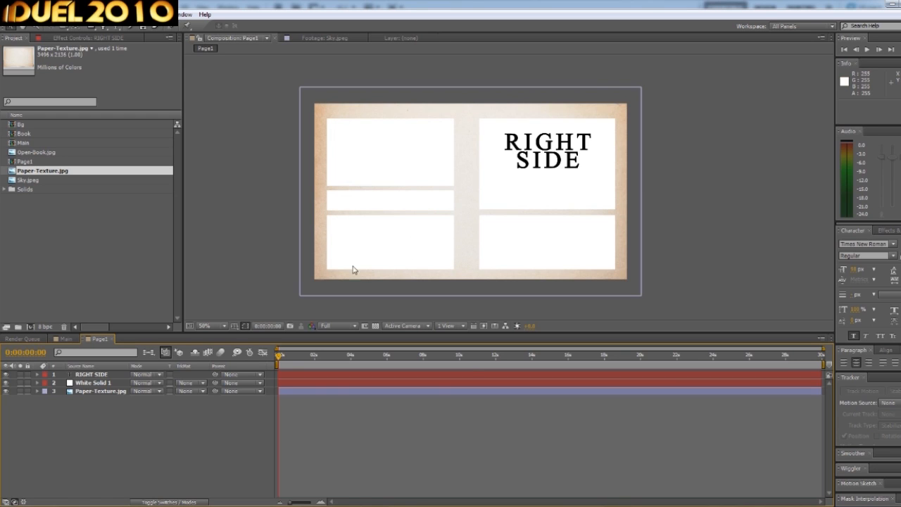
left_click(24, 132)
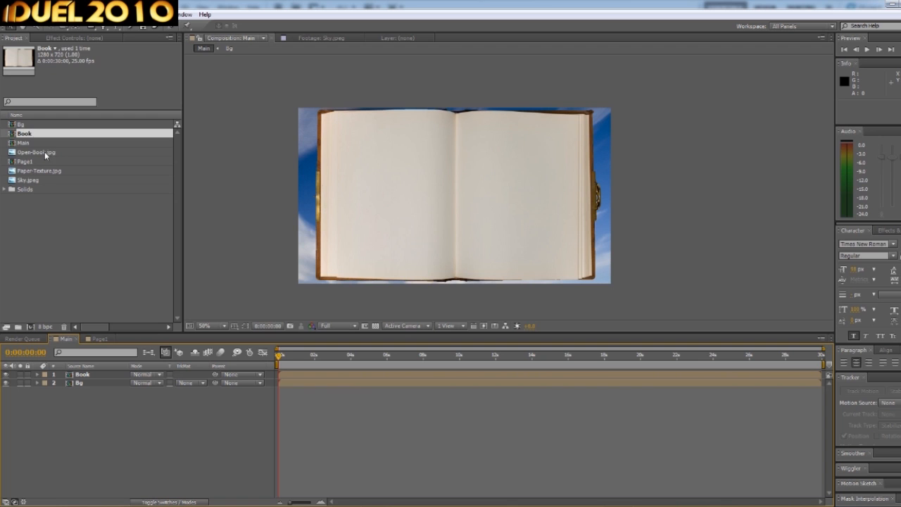
Step: Return to the Main composition and select Page1 in the Project panel
left_click(26, 160)
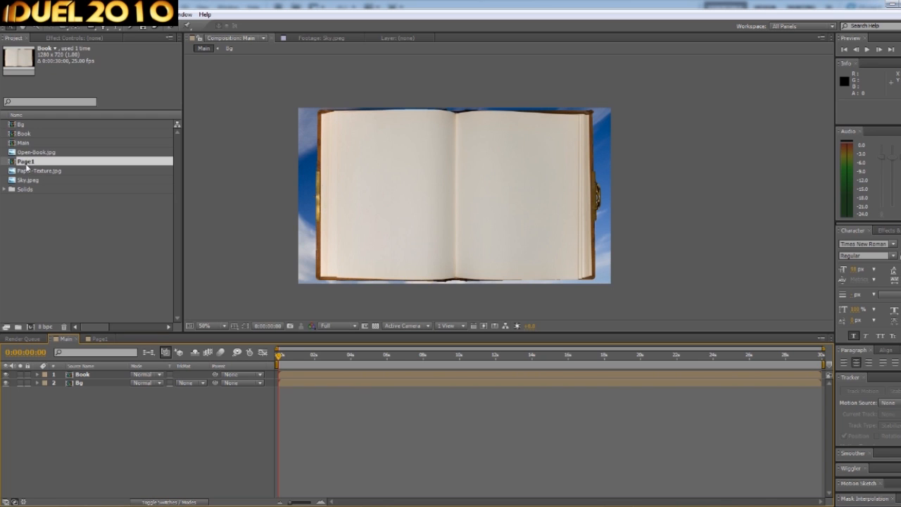